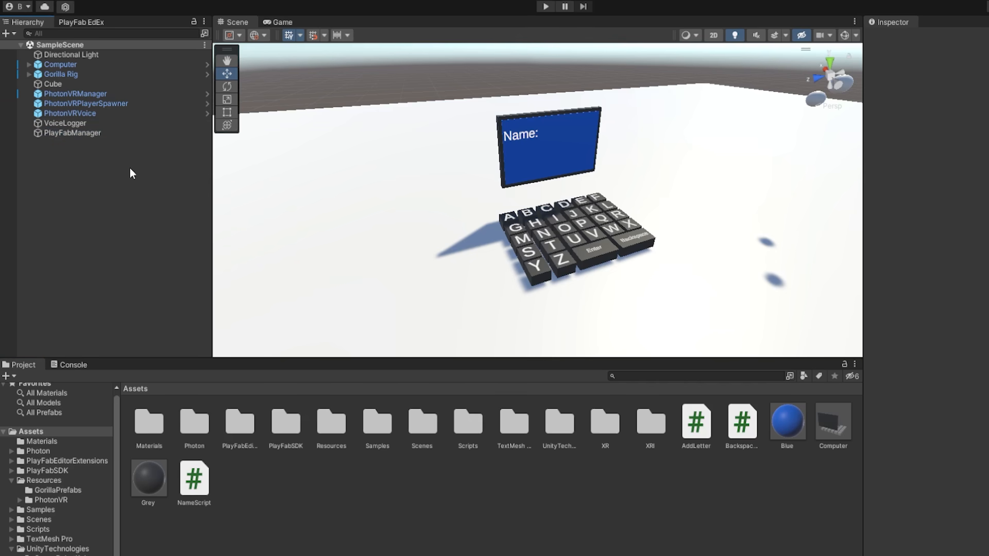
mouse_move(182, 197)
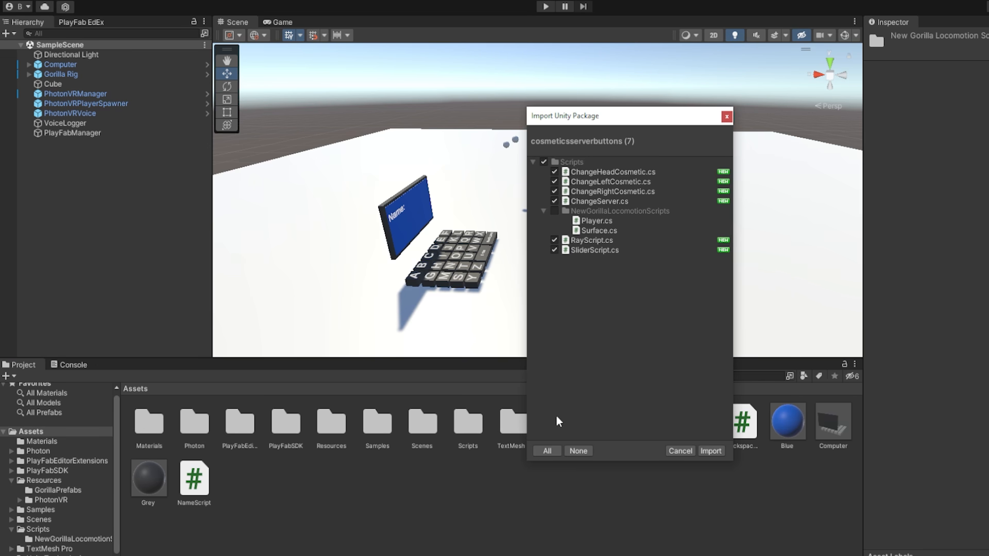
mouse_move(593, 314)
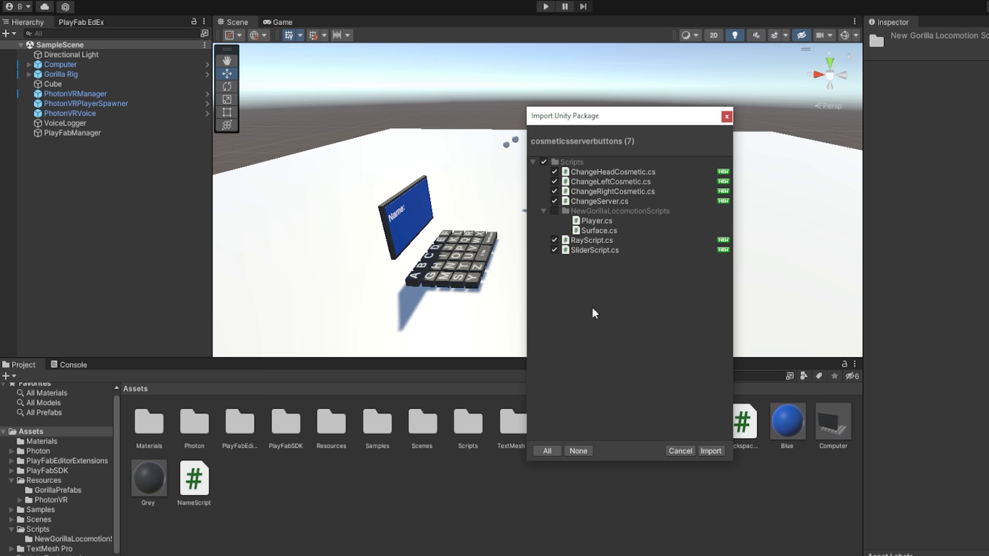
mouse_move(554, 216)
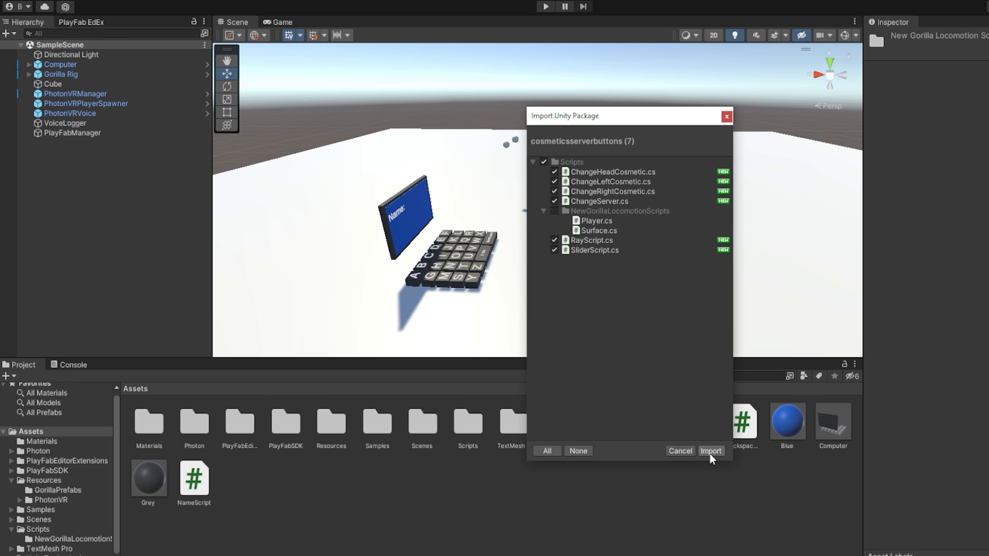
Confirm the import of the cosmeticsserverbuttons package into the project
left_click(710, 450)
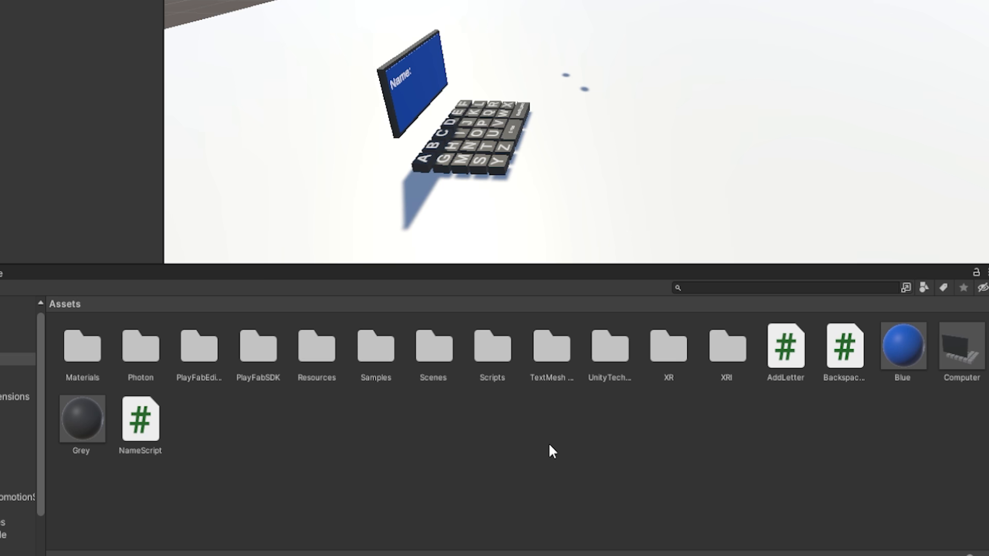
Review the new cosmetic scripts in Scripts, then open the PhotonVR Player prefab
double_click(492, 346)
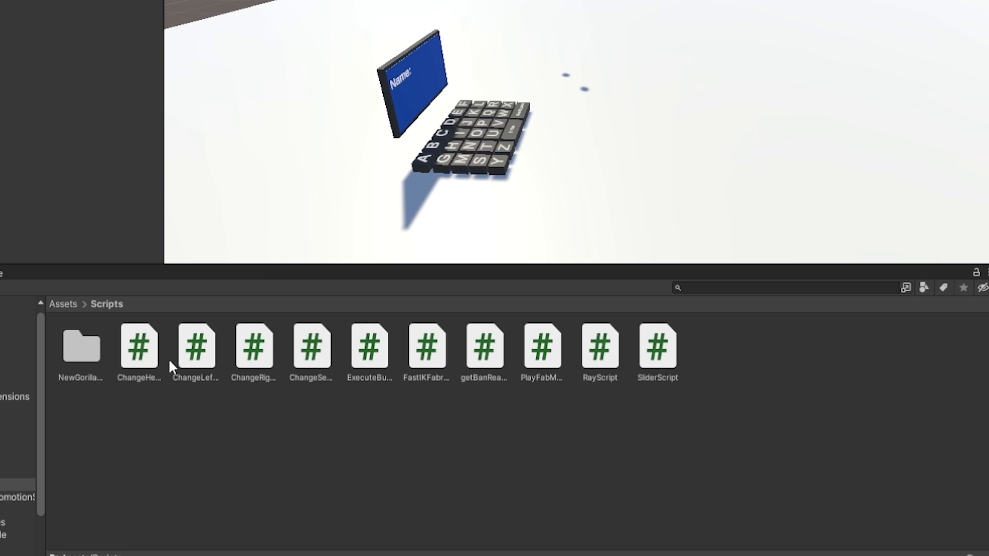
mouse_move(204, 352)
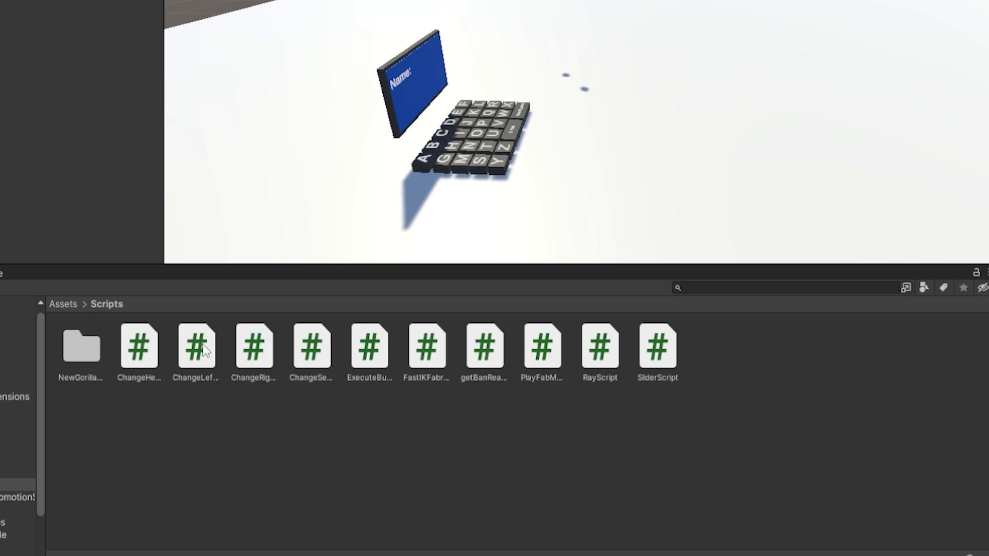
left_click(253, 348)
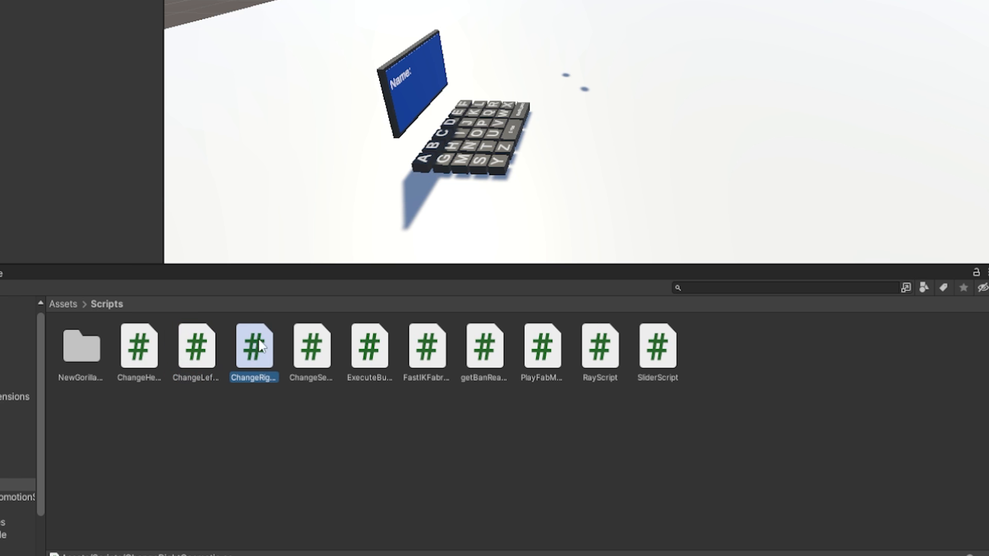
left_click(310, 348)
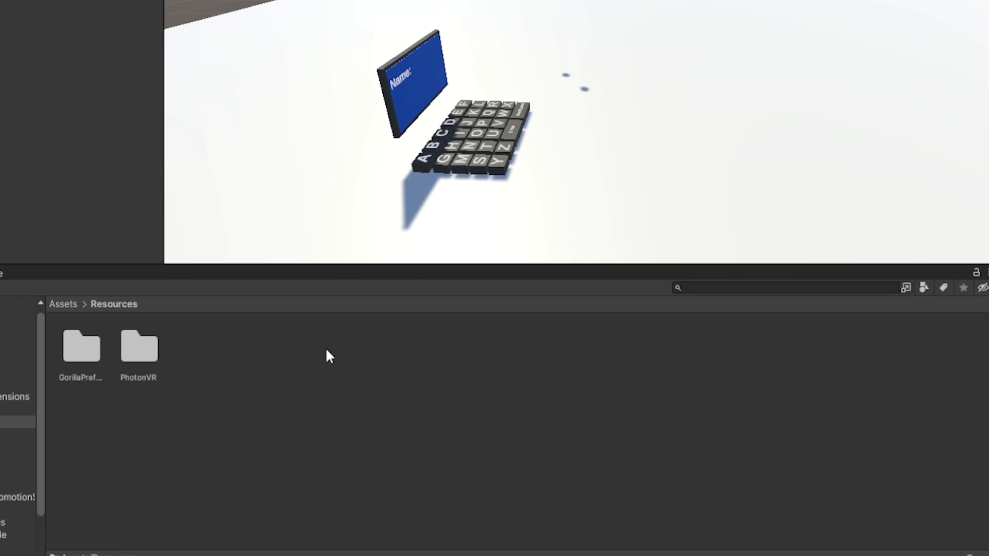
double_click(138, 347)
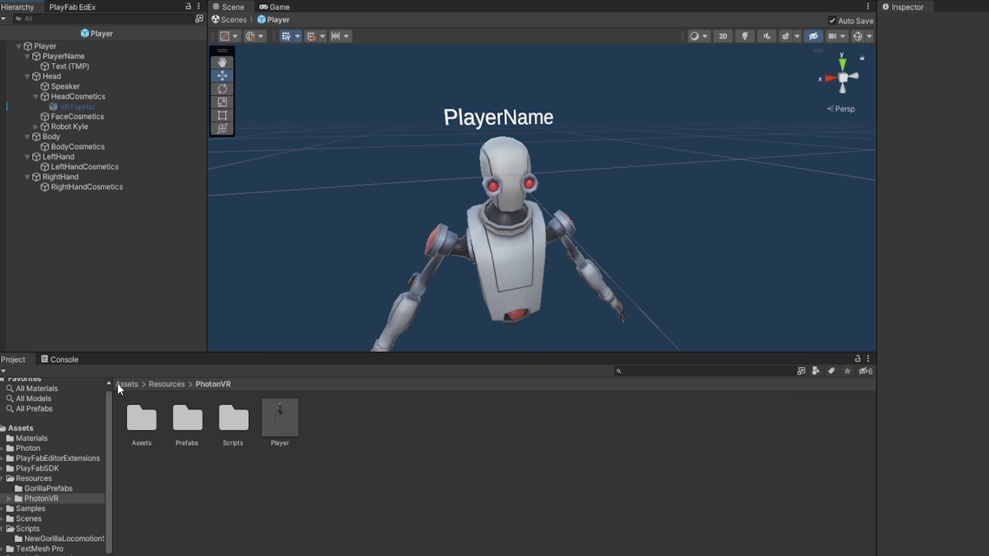
left_click(127, 384)
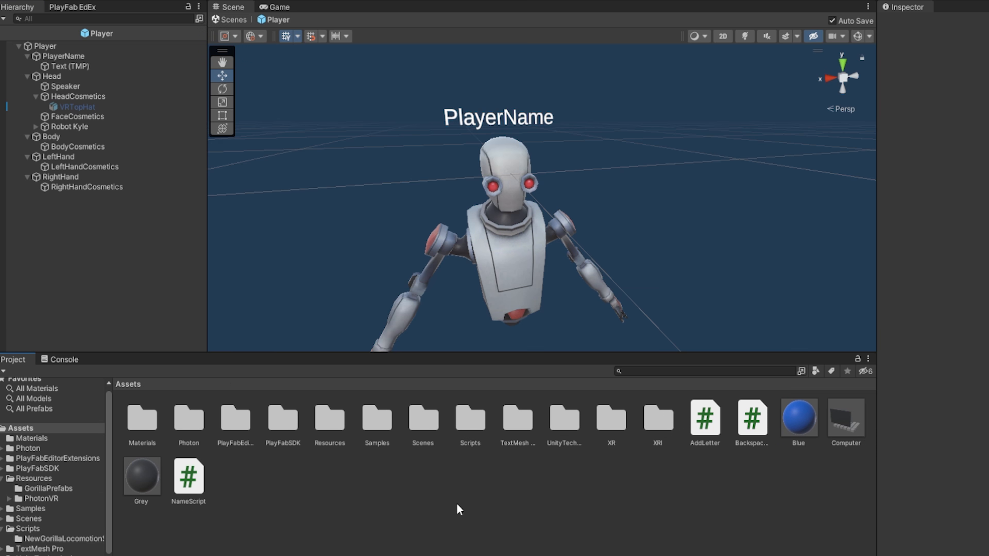
mouse_move(475, 507)
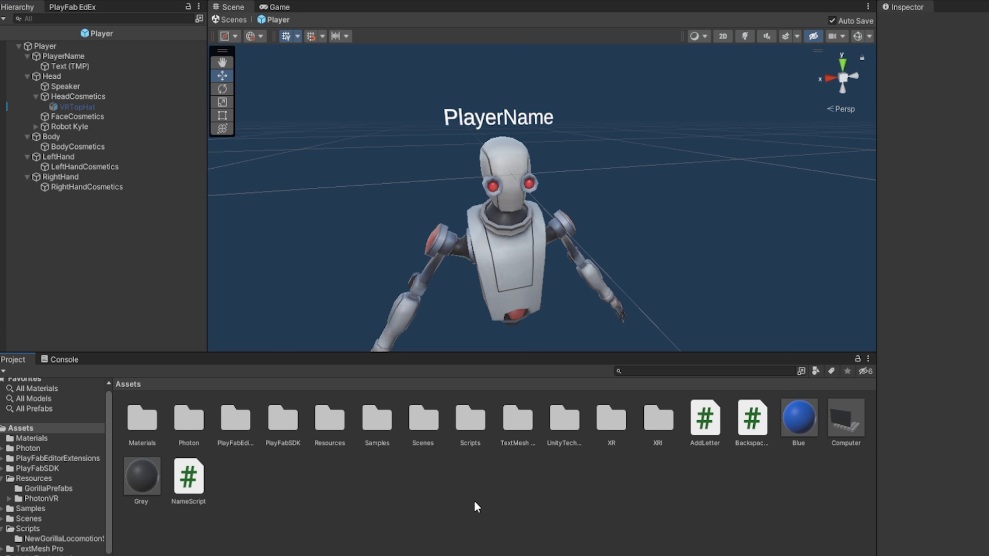
mouse_move(420, 537)
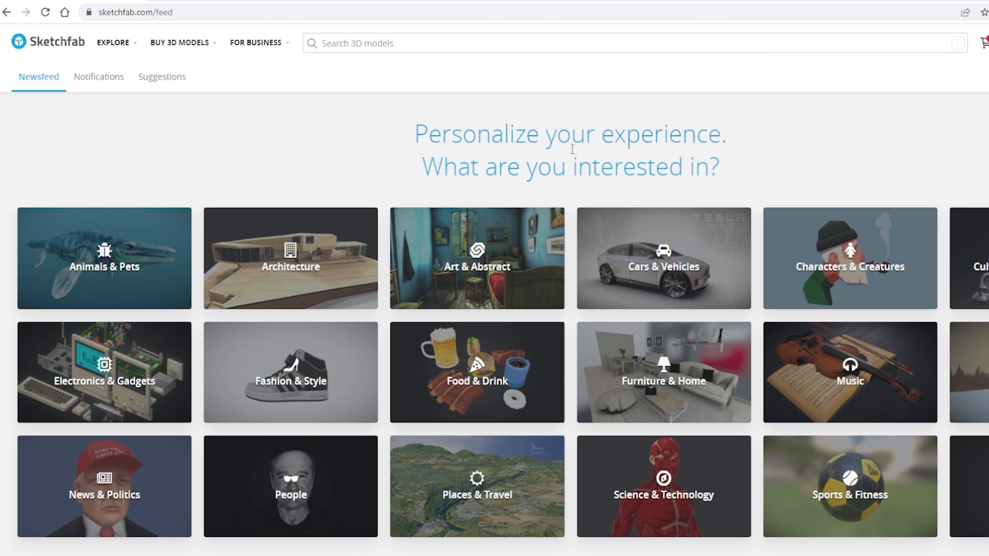
mouse_move(705, 72)
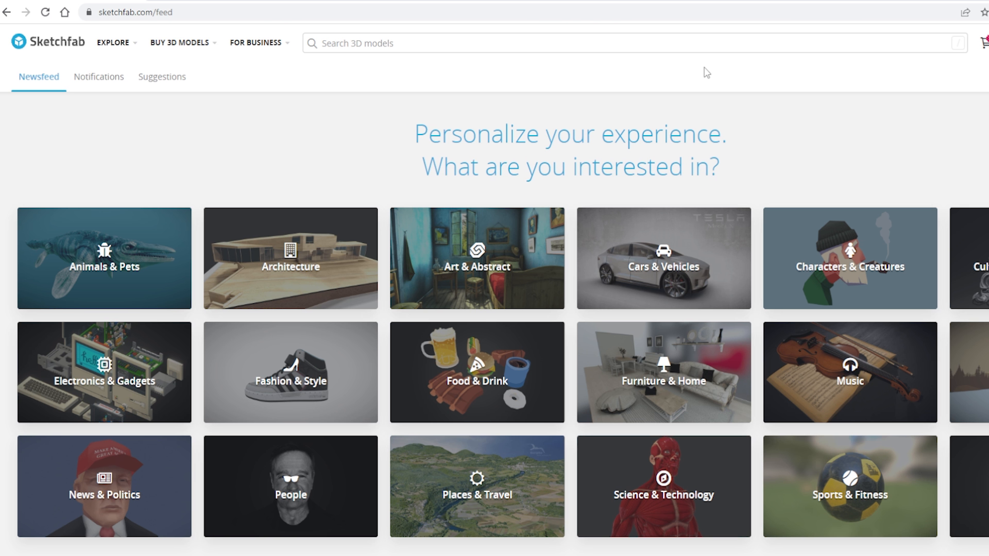
mouse_move(662, 71)
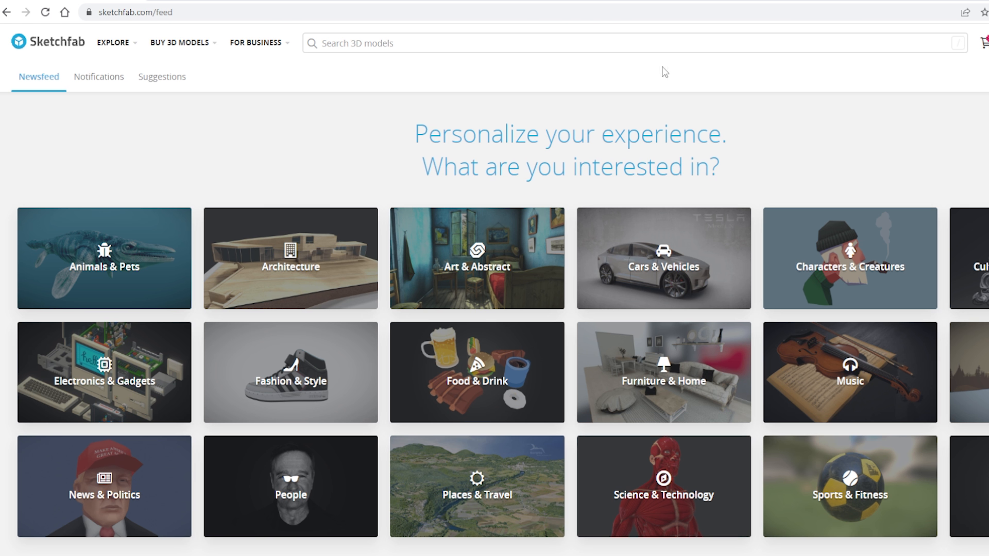
mouse_move(634, 86)
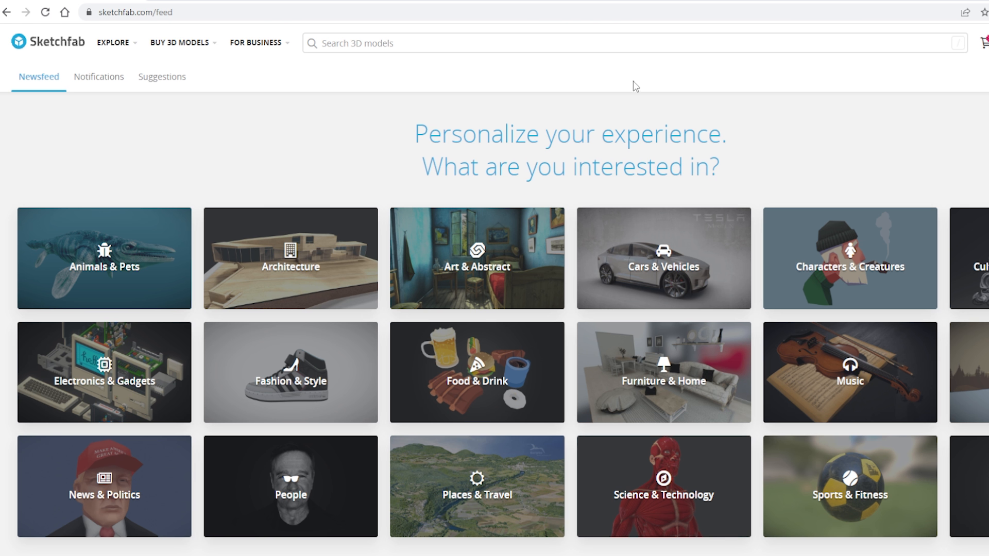
mouse_move(477, 66)
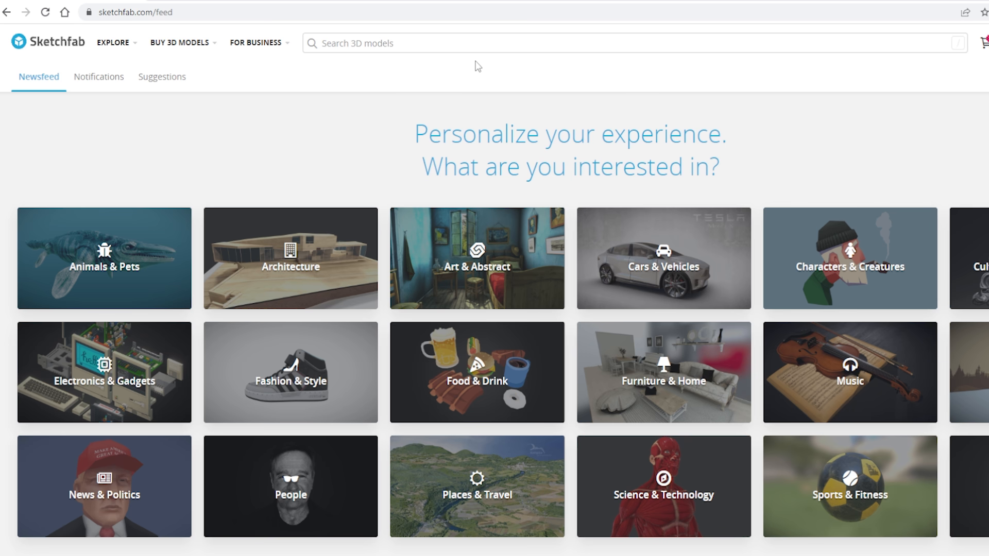
mouse_move(464, 72)
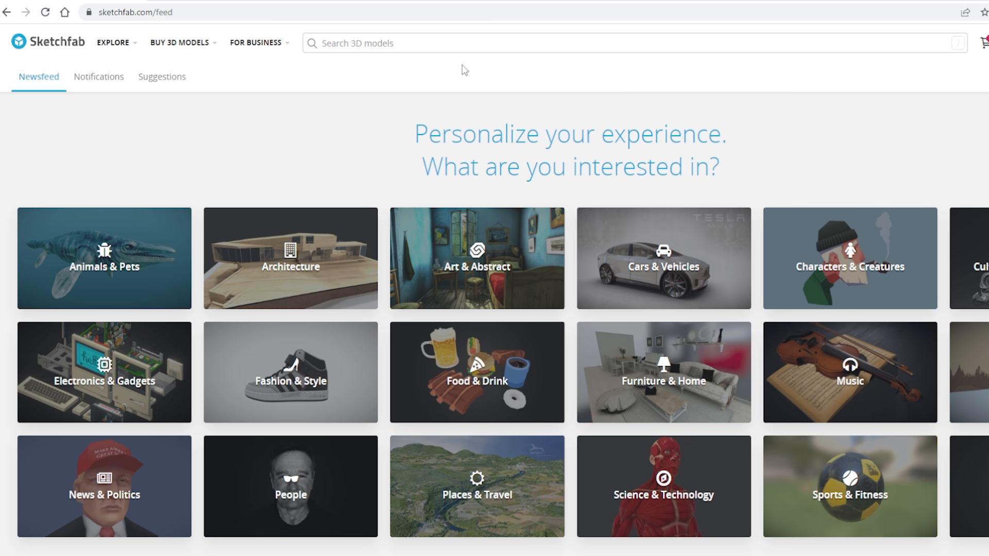
Search Sketchfab for 'top hat', filter to downloadable models, and scroll the results
left_click(411, 43)
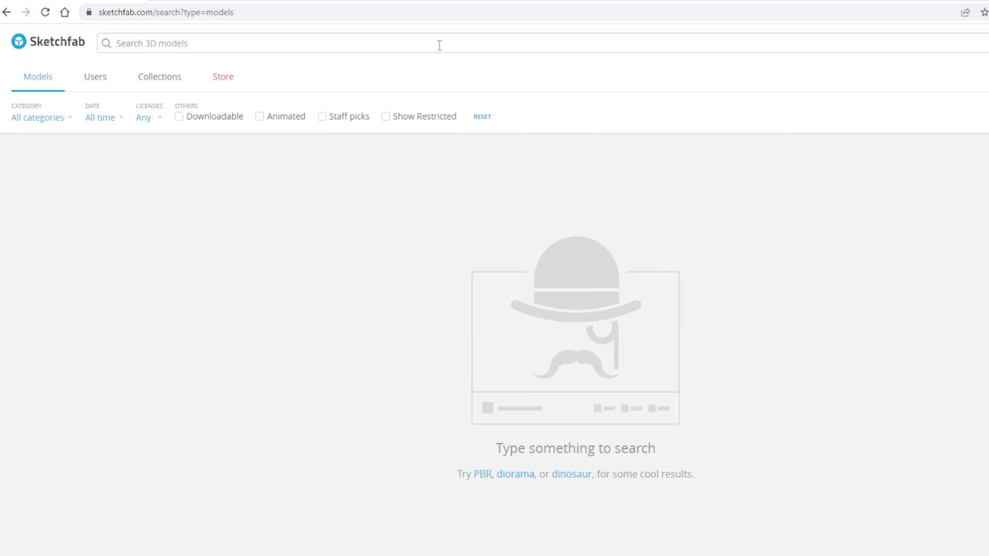
mouse_move(443, 45)
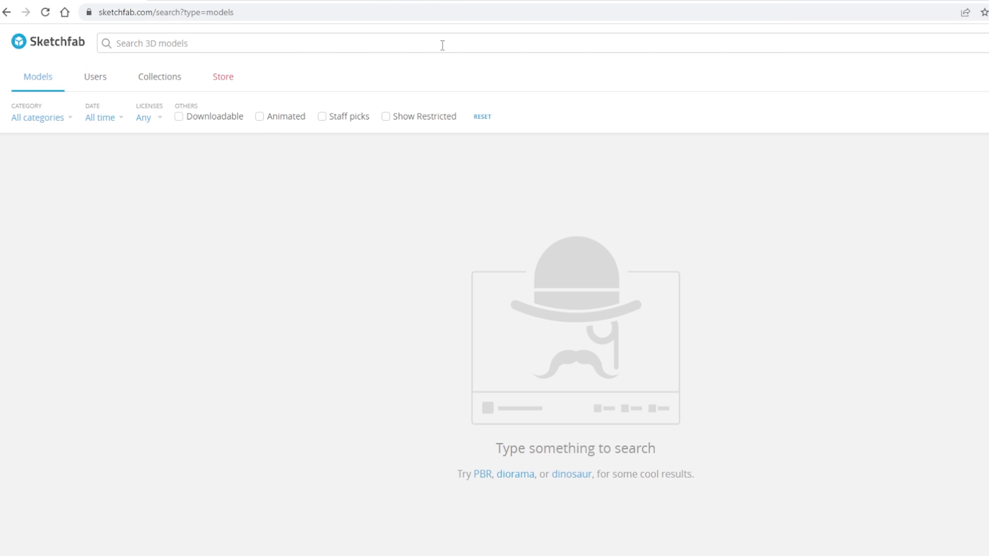
type("top hat")
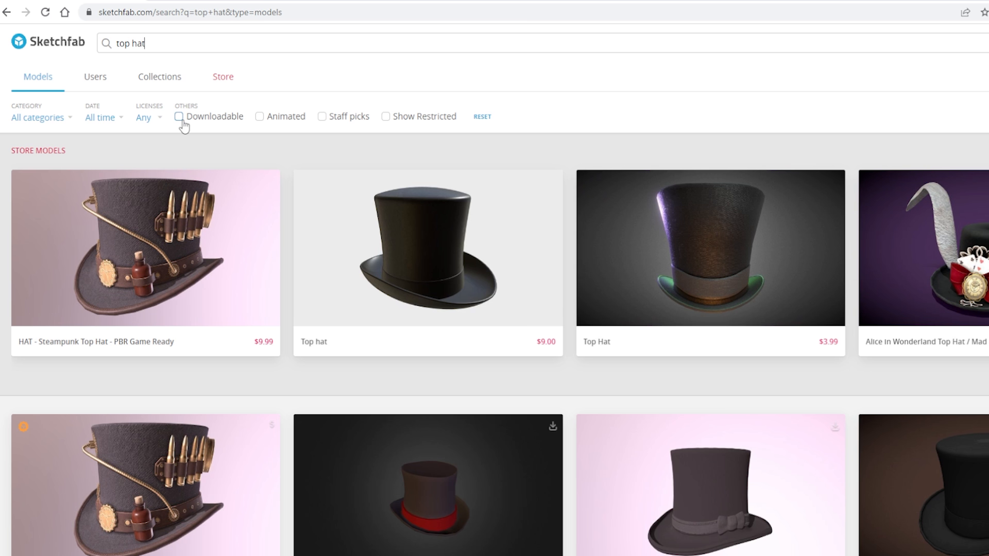
left_click(180, 116)
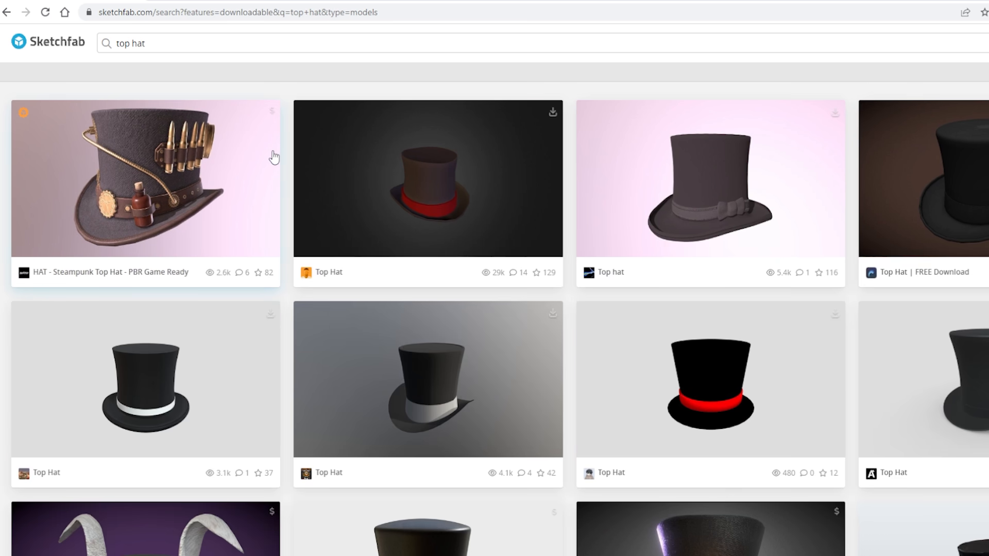
scroll("down", 3)
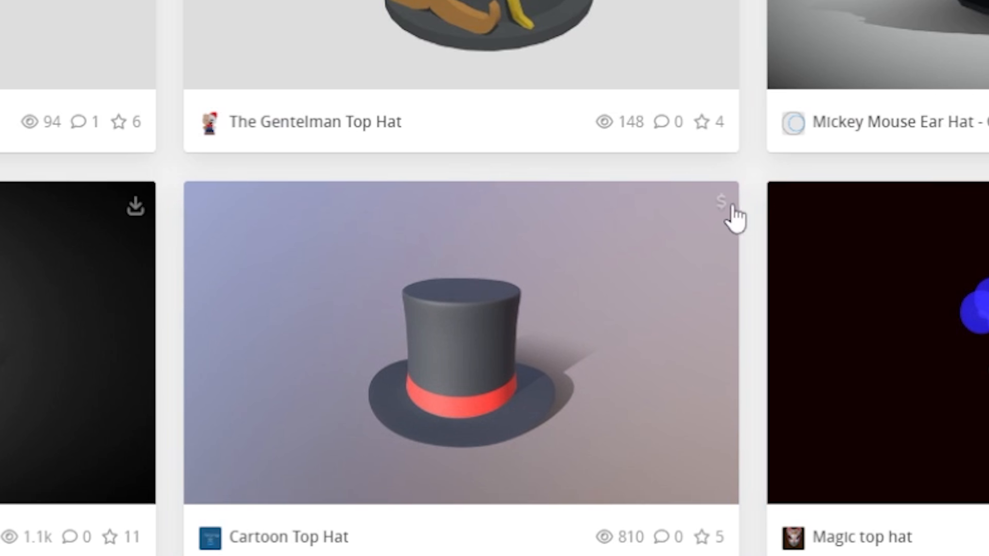
mouse_move(723, 201)
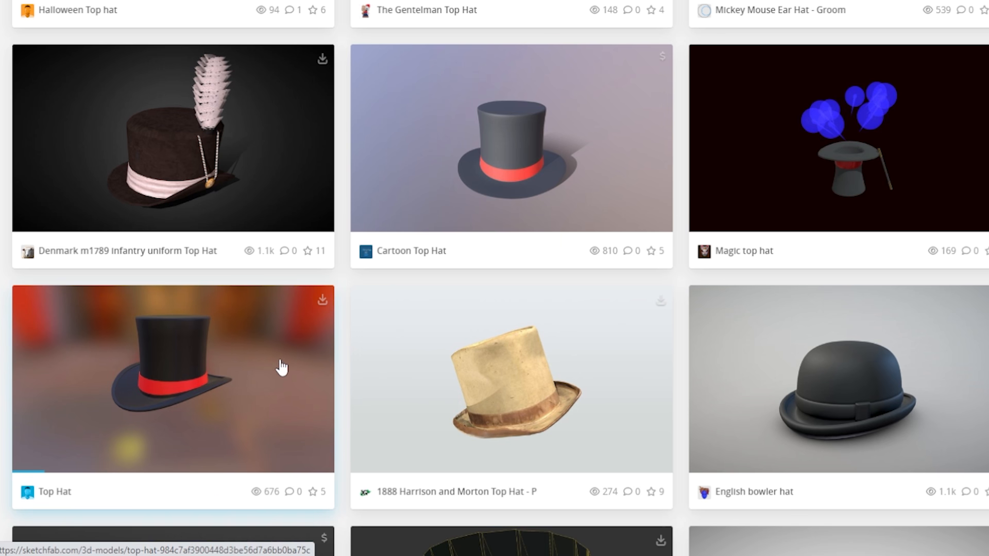
left_click(174, 378)
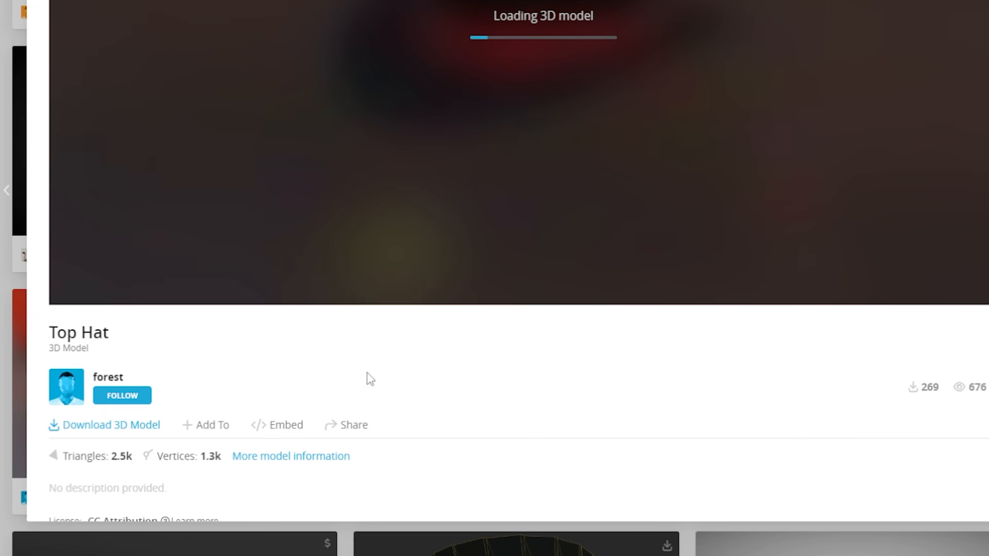
mouse_move(57, 437)
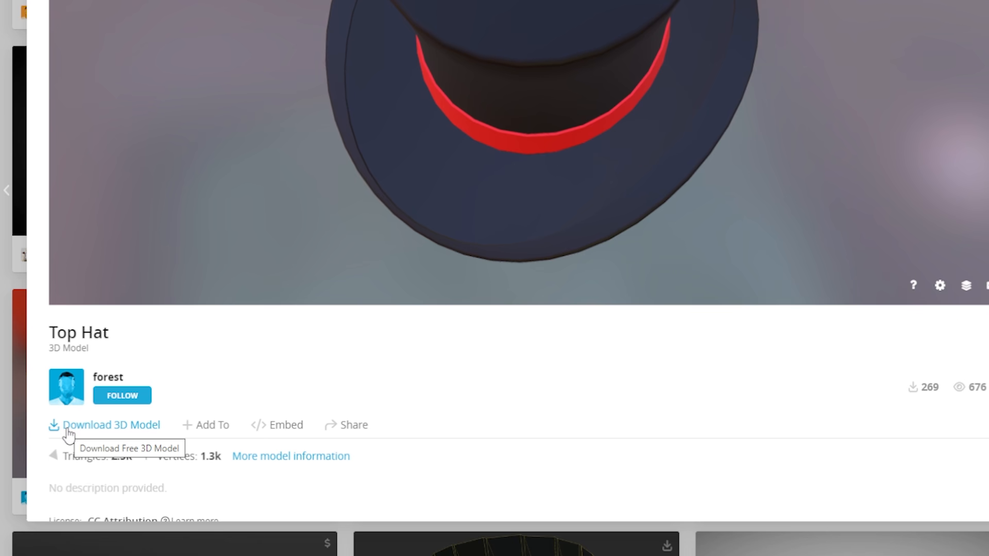
left_click(101, 425)
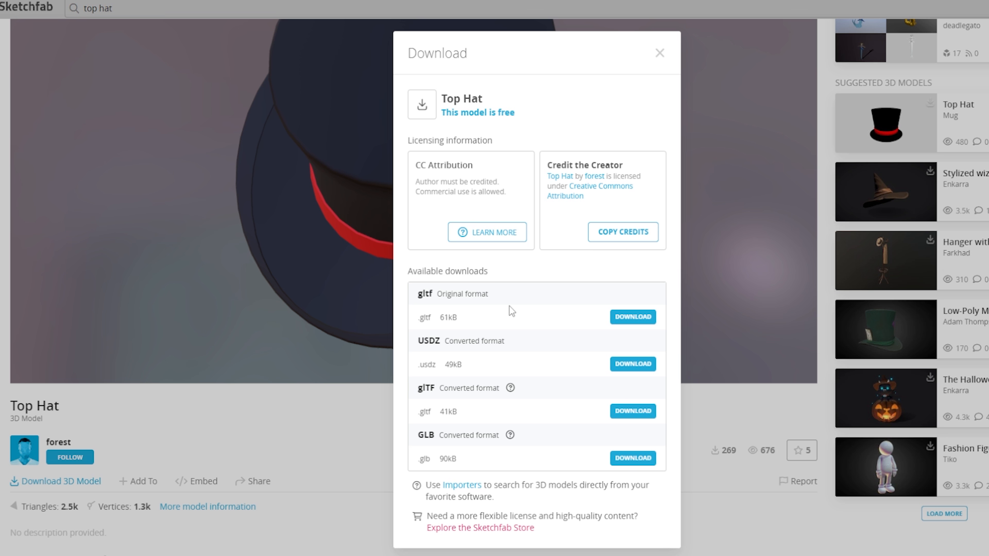
mouse_move(773, 238)
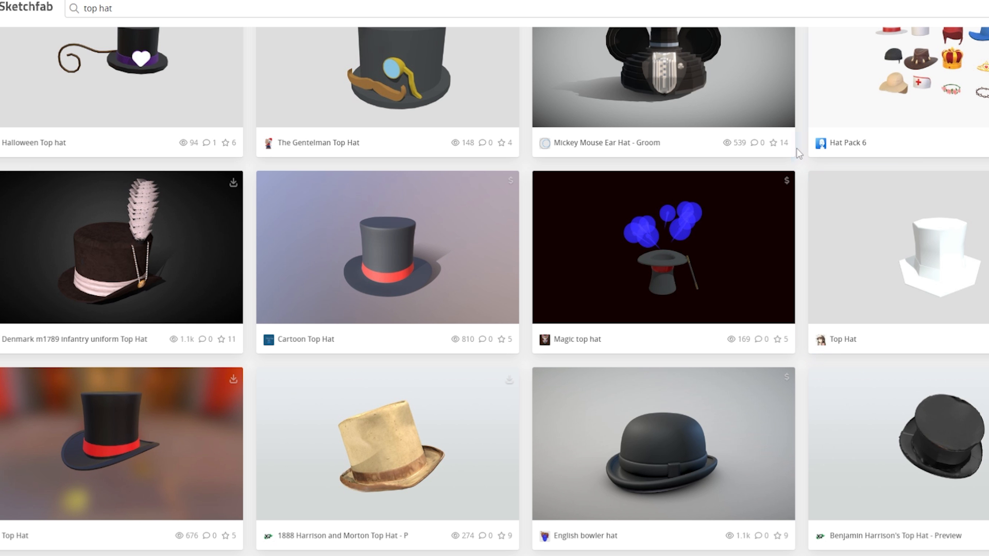
Download the second Top Hat model by Mug in original FBX format
scroll("down", 3)
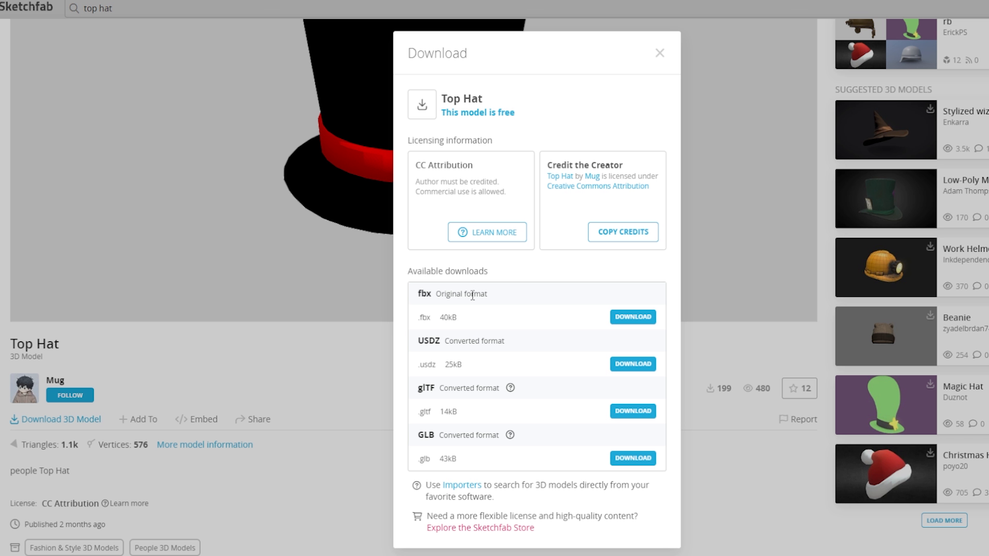
mouse_move(592, 273)
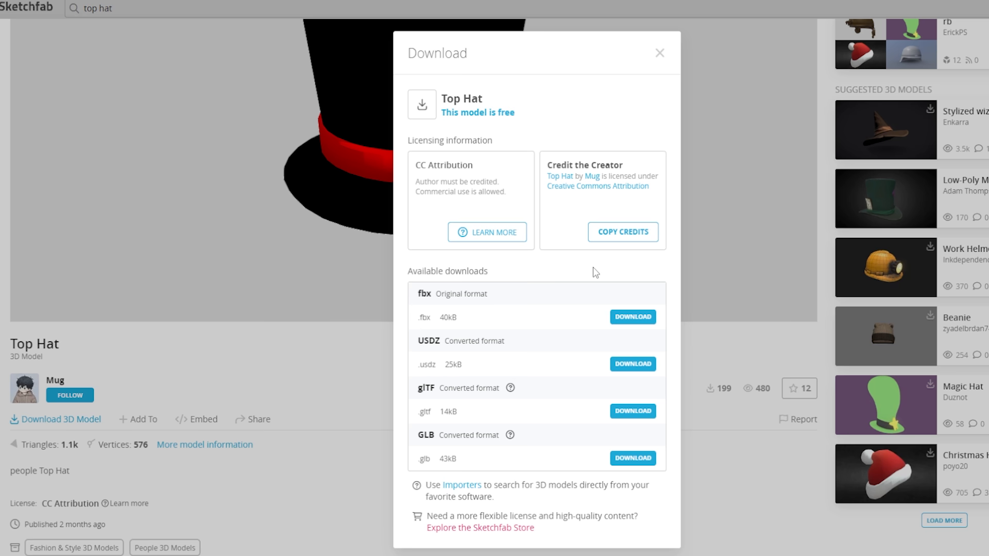
mouse_move(469, 268)
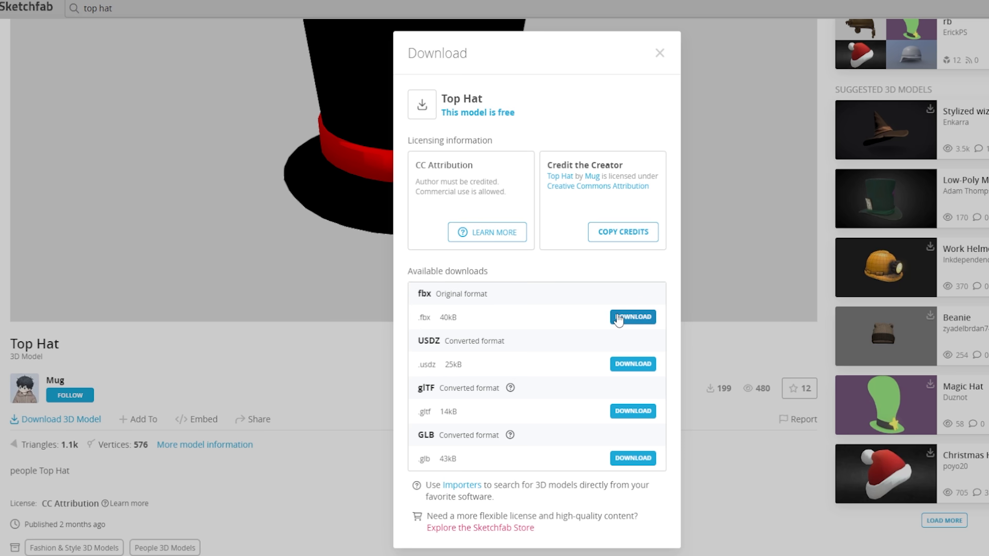
left_click(633, 316)
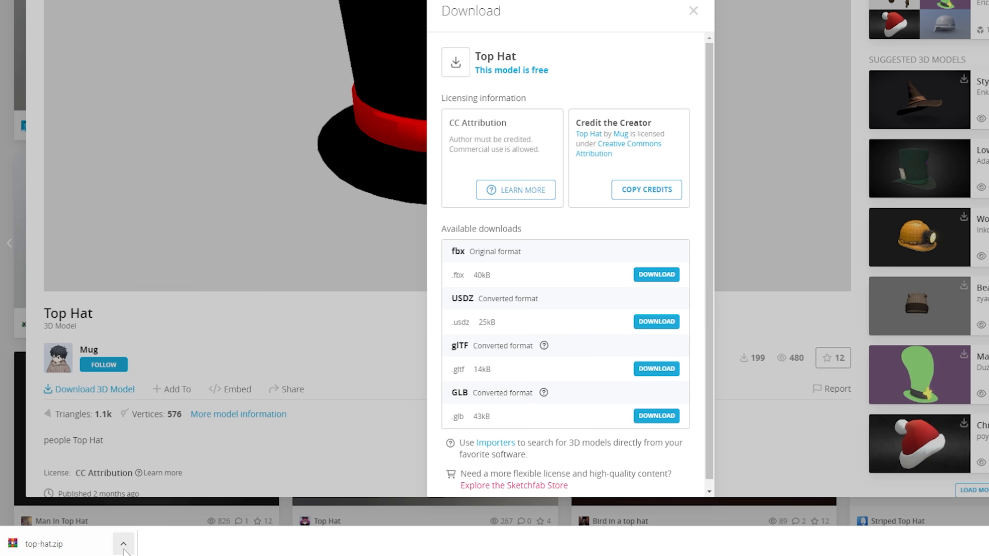
Drag the extracted top-hat folder from Downloads into Unity's Assets and open it
right_click(339, 351)
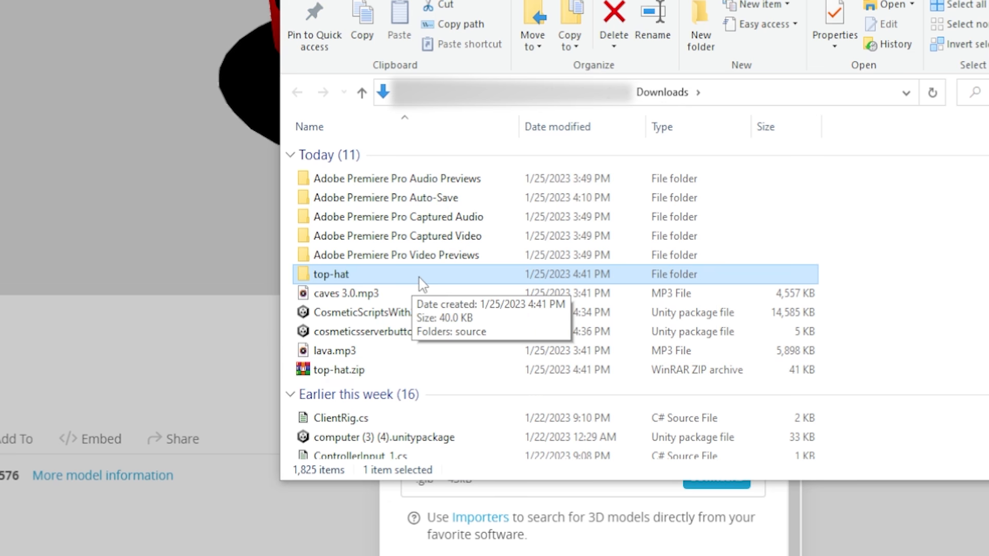
left_click_drag(331, 273, 413, 170)
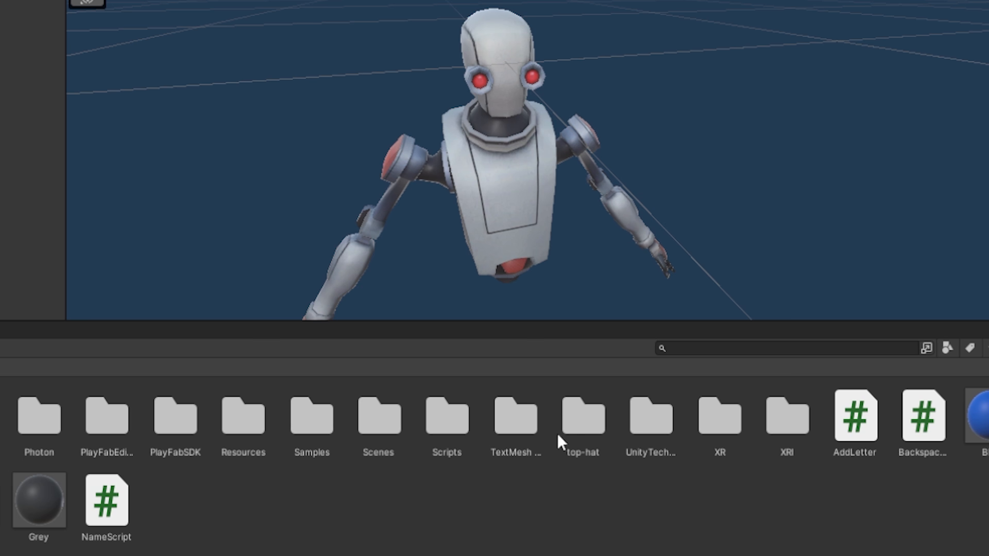
mouse_move(585, 434)
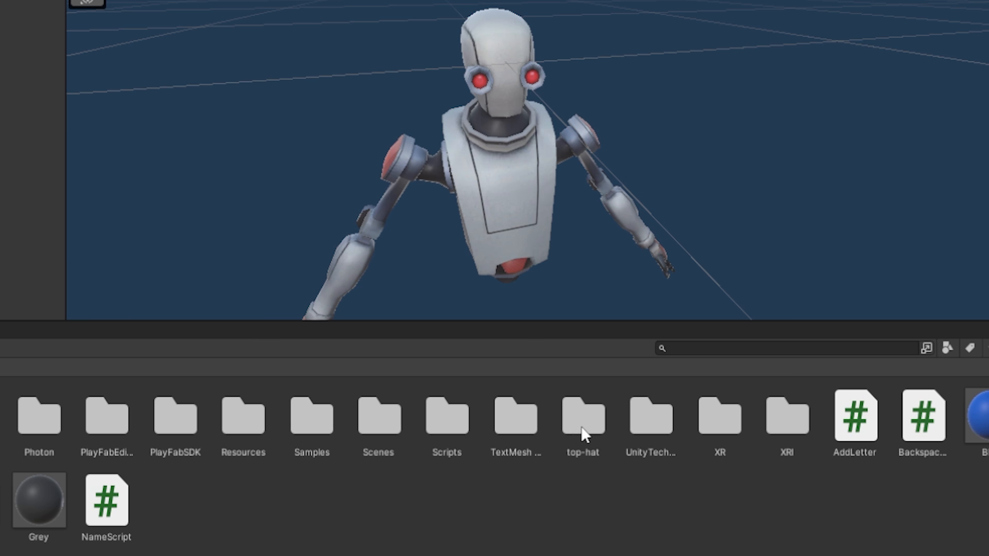
left_click(583, 418)
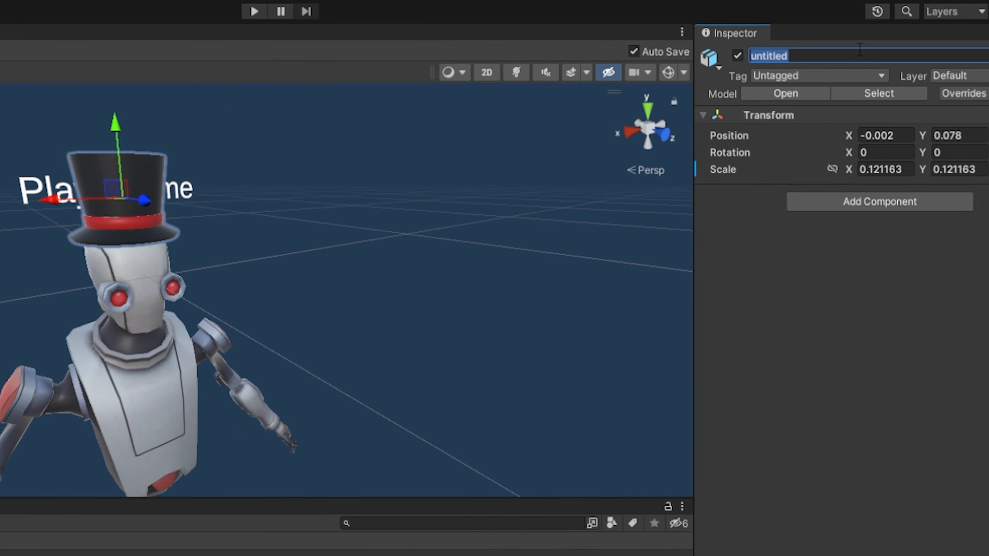
Name the hat object on the robot's head 'tophat' and clear the selection
type("topjat")
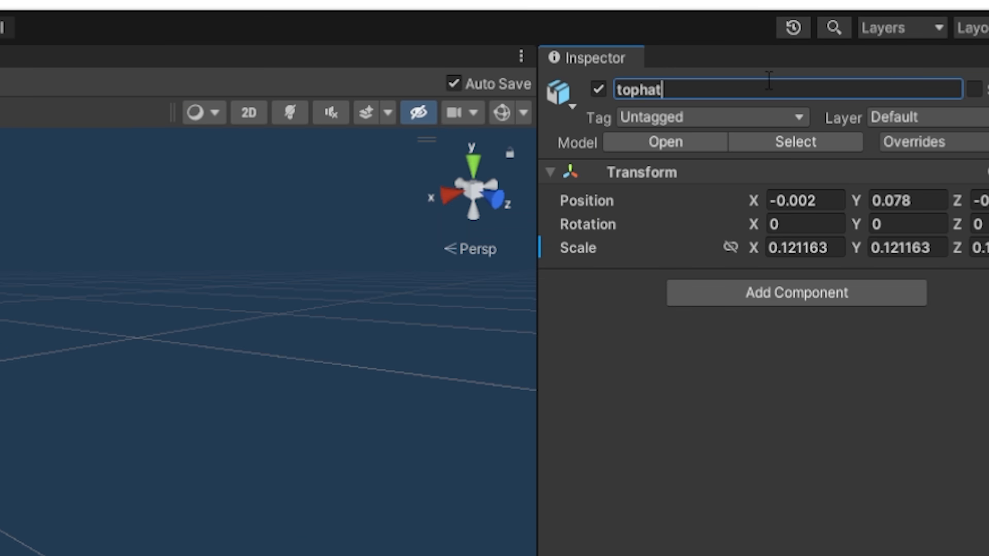
double_click(639, 90)
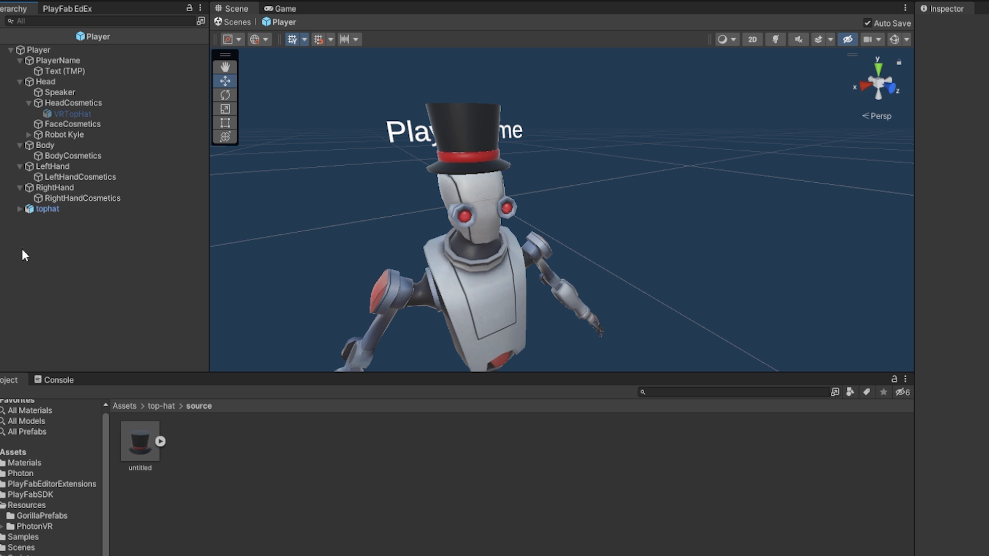
left_click(43, 209)
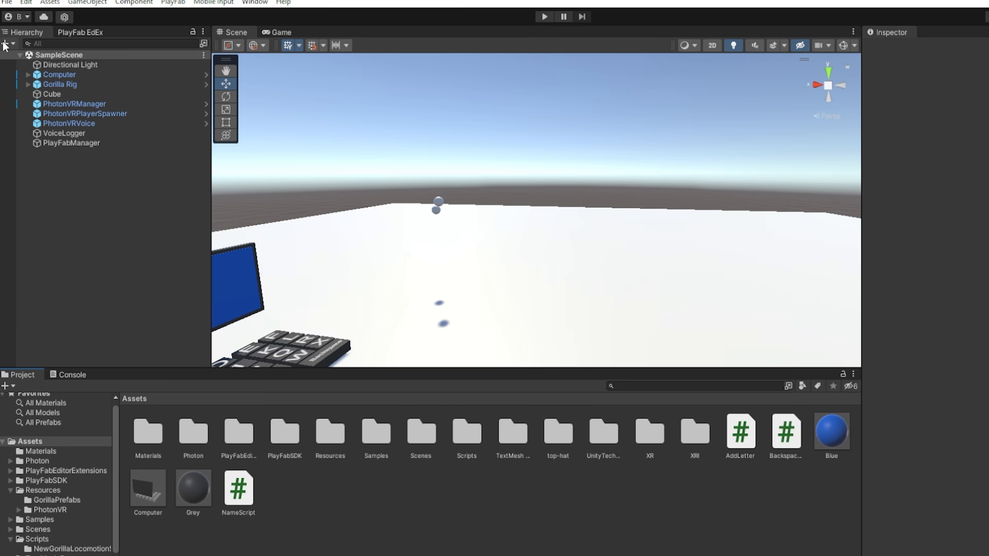
Add a cube, scale it into a flat panel, and make the button's collider a trigger
left_click(6, 41)
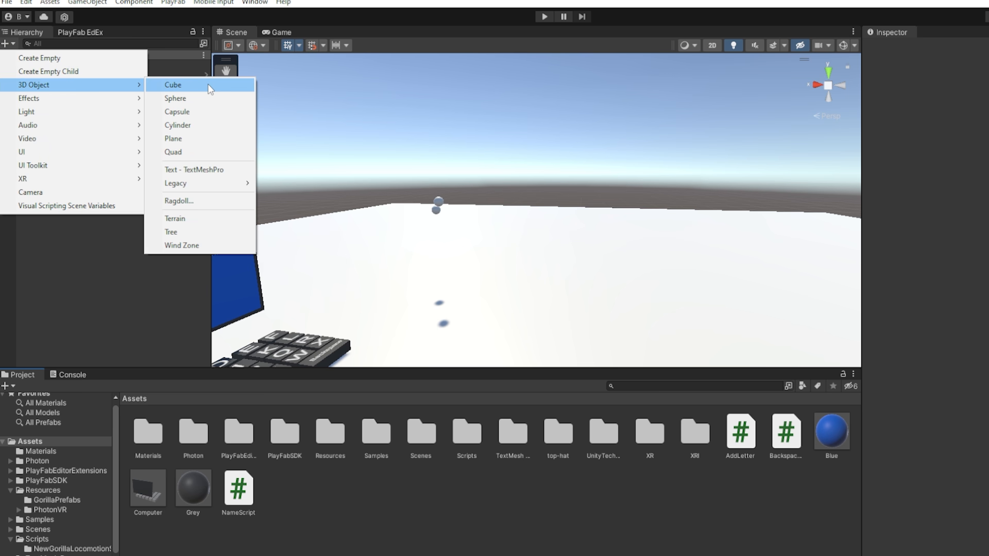
left_click(172, 84)
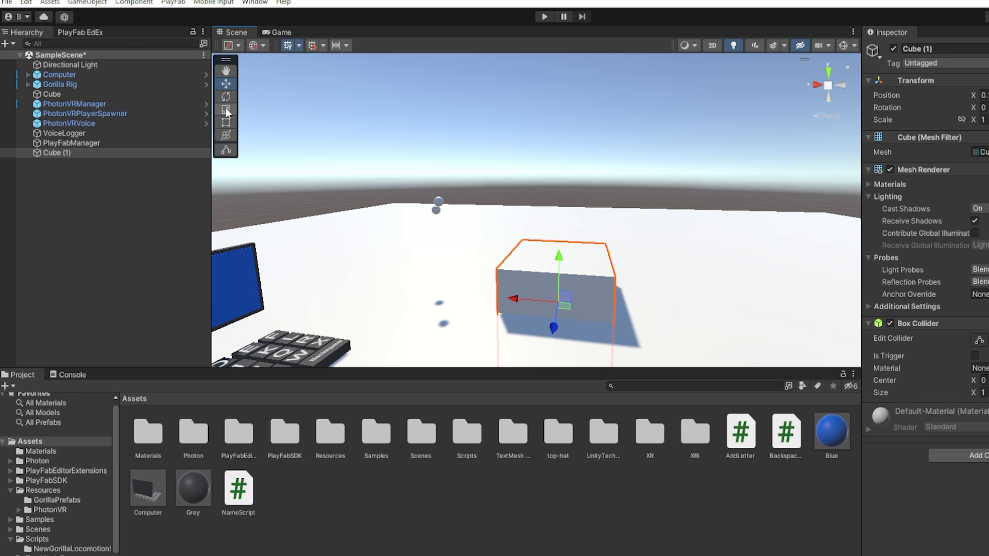
left_click(226, 109)
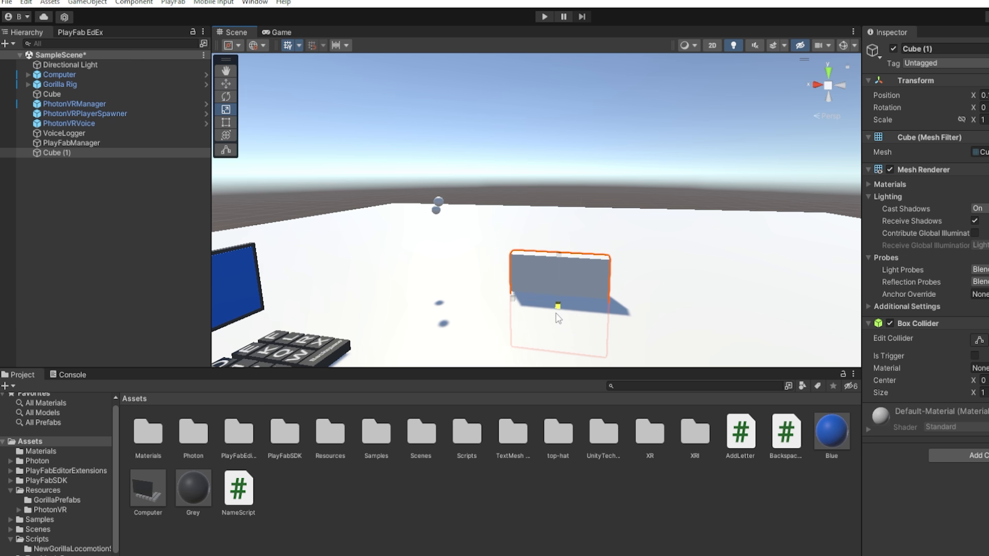
left_click(227, 97)
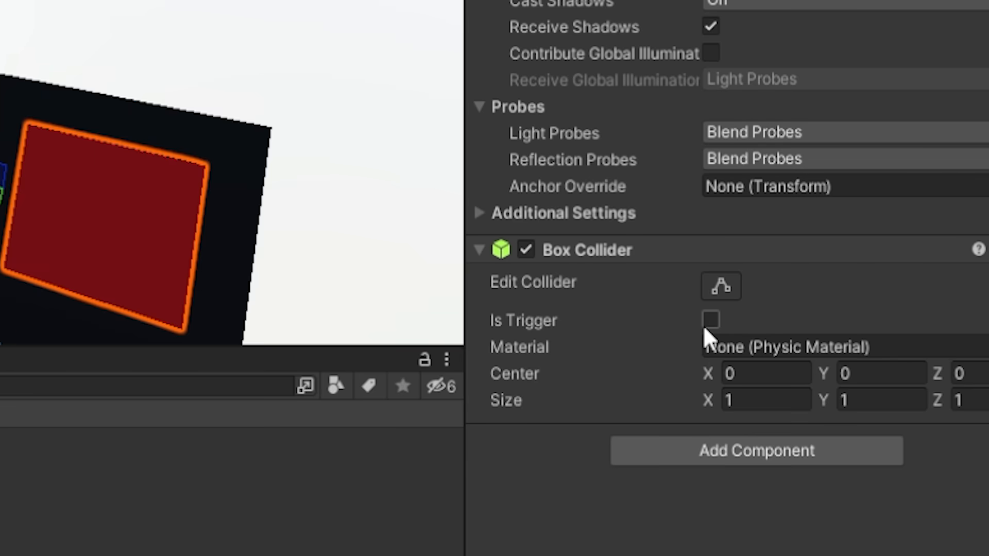
left_click(711, 320)
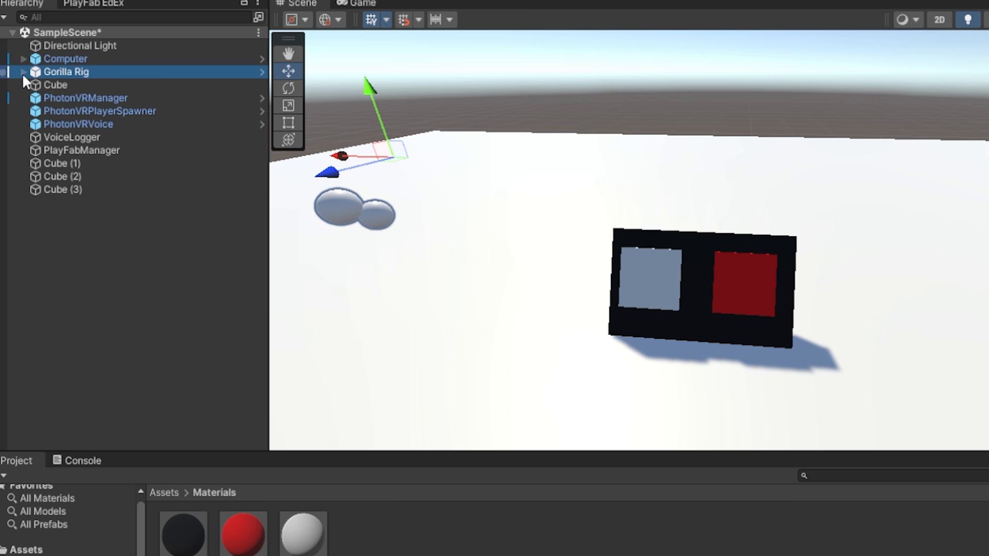
left_click(26, 70)
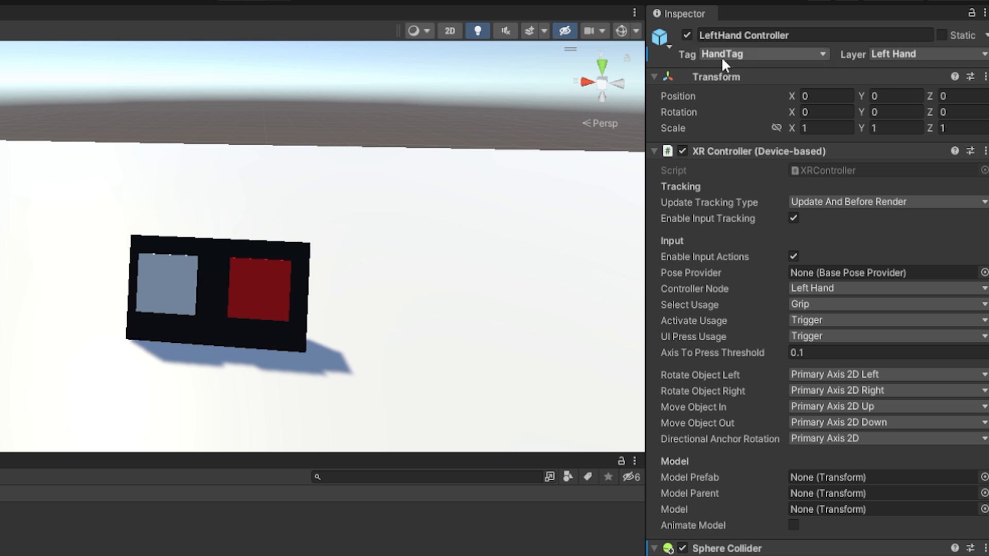
mouse_move(761, 64)
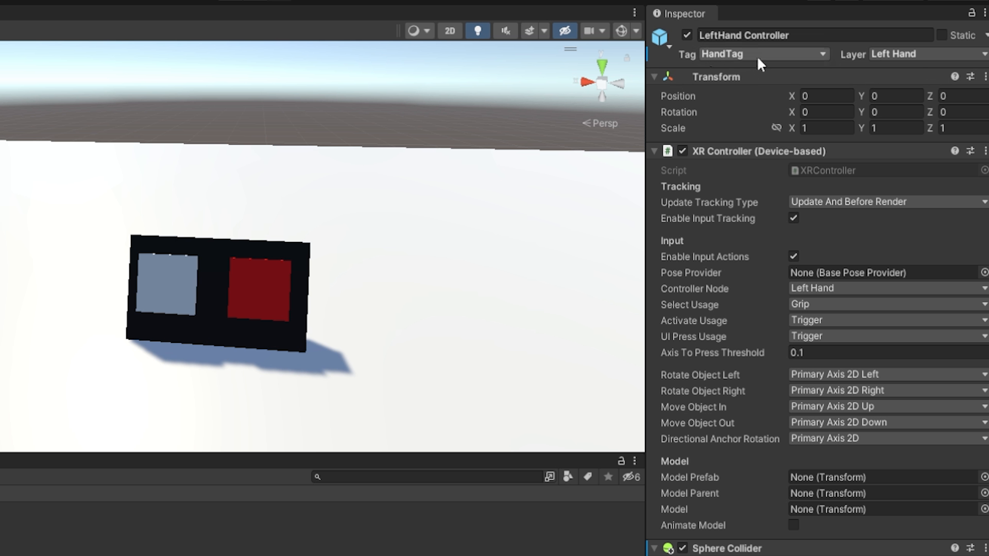
mouse_move(751, 76)
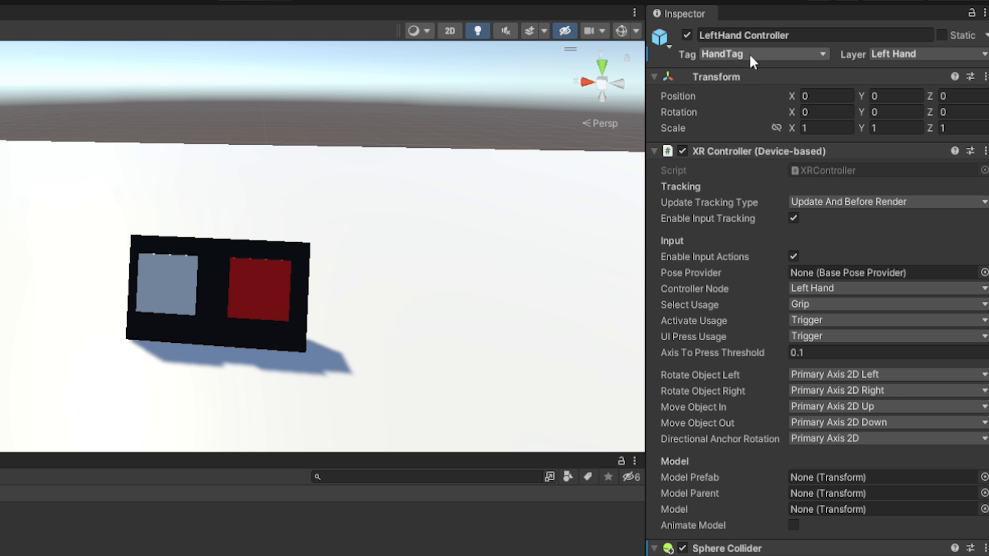
left_click(763, 54)
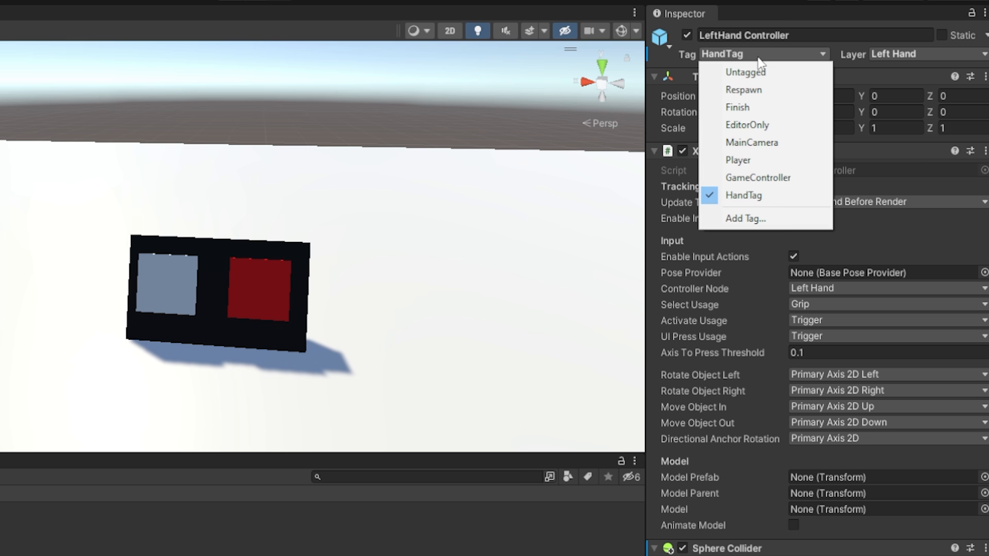
left_click(745, 218)
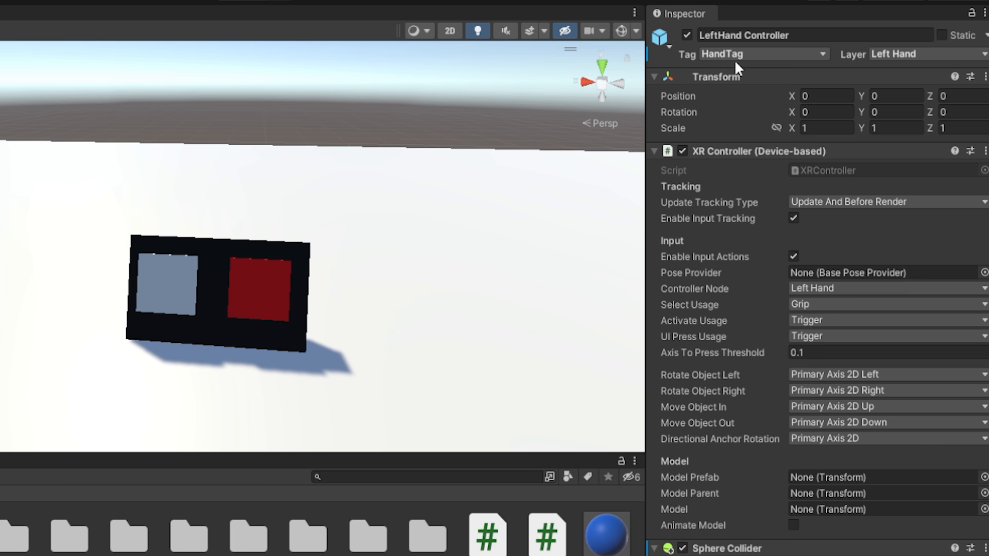
left_click(765, 53)
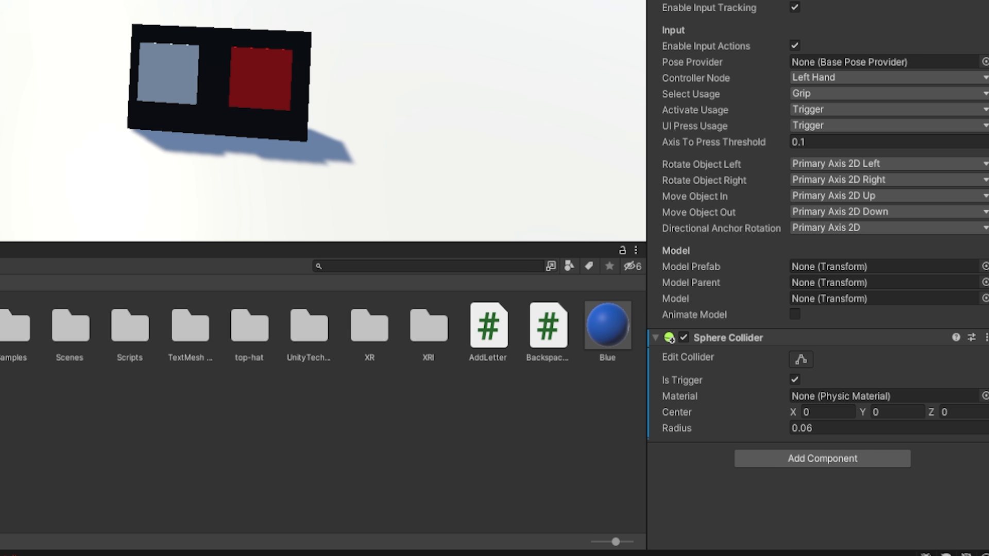
mouse_move(706, 445)
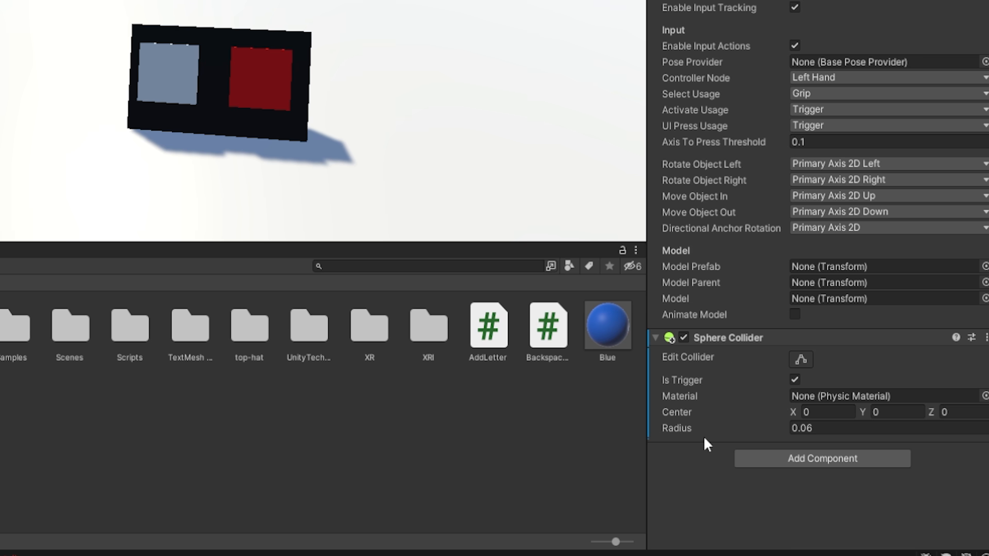
mouse_move(785, 434)
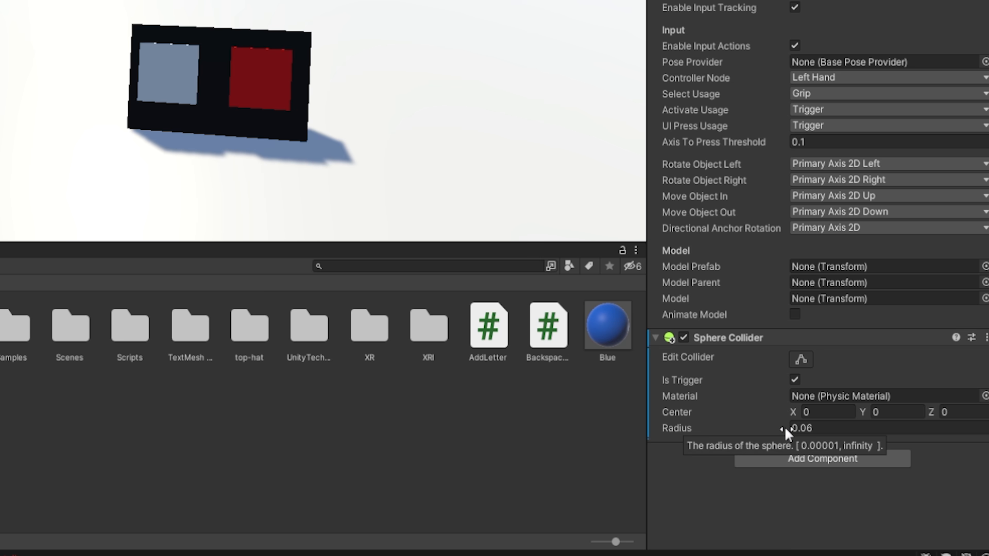
mouse_move(697, 475)
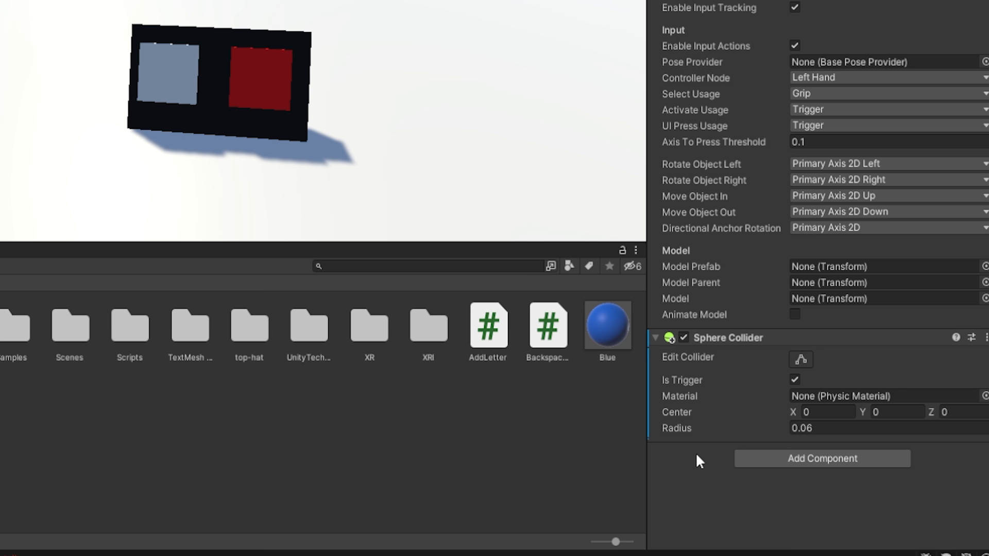
mouse_move(635, 296)
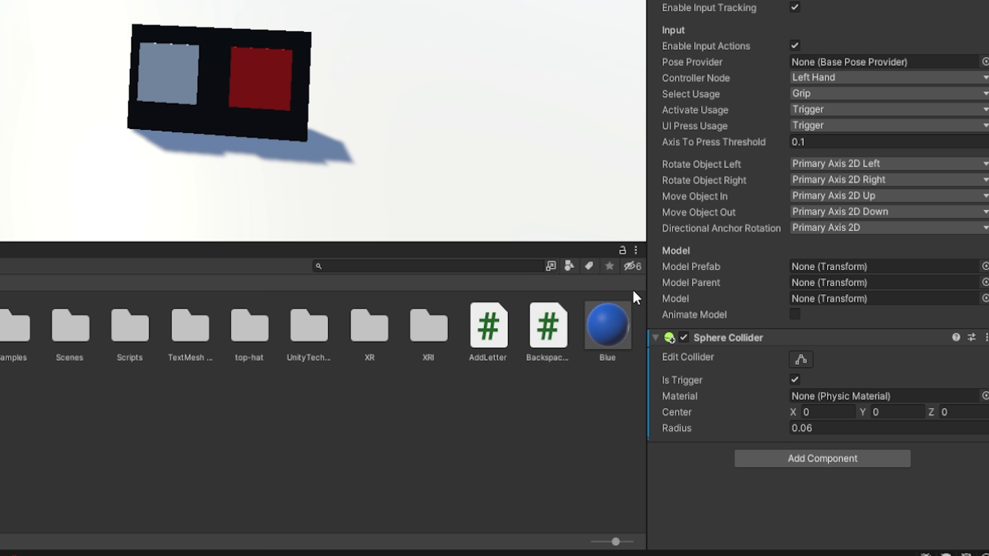
mouse_move(759, 405)
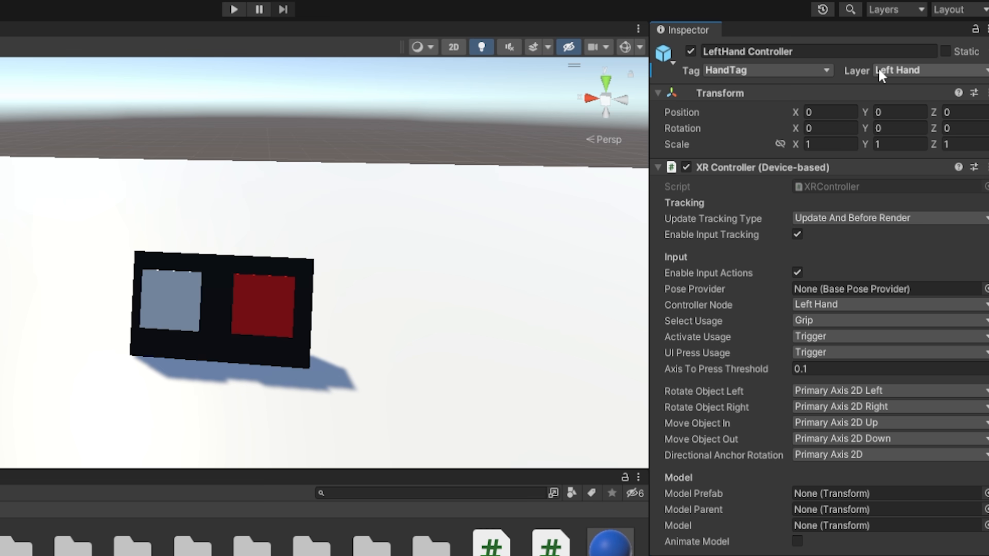
mouse_move(934, 75)
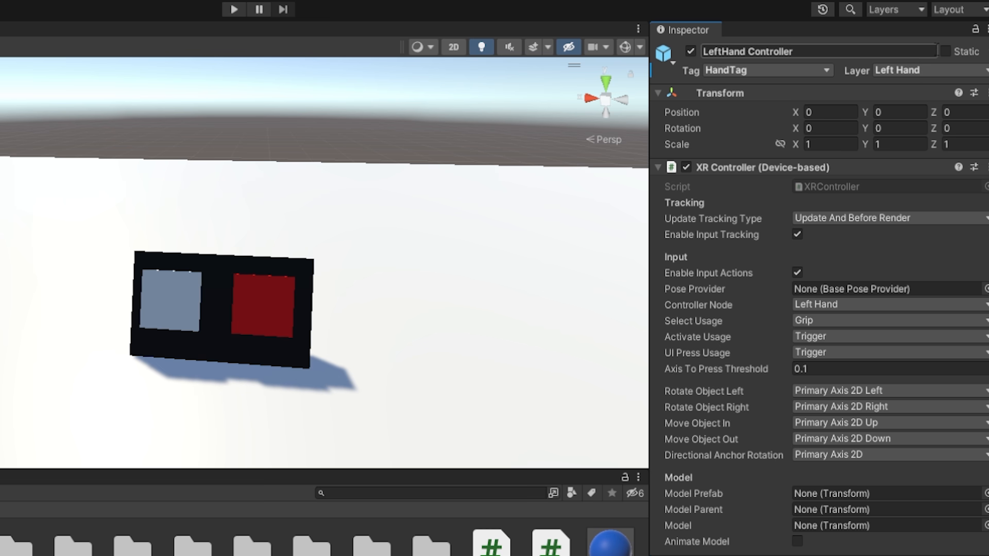
Keep LeftHand Controller on the Left Hand layer and inspect RightHand Controller
left_click(928, 70)
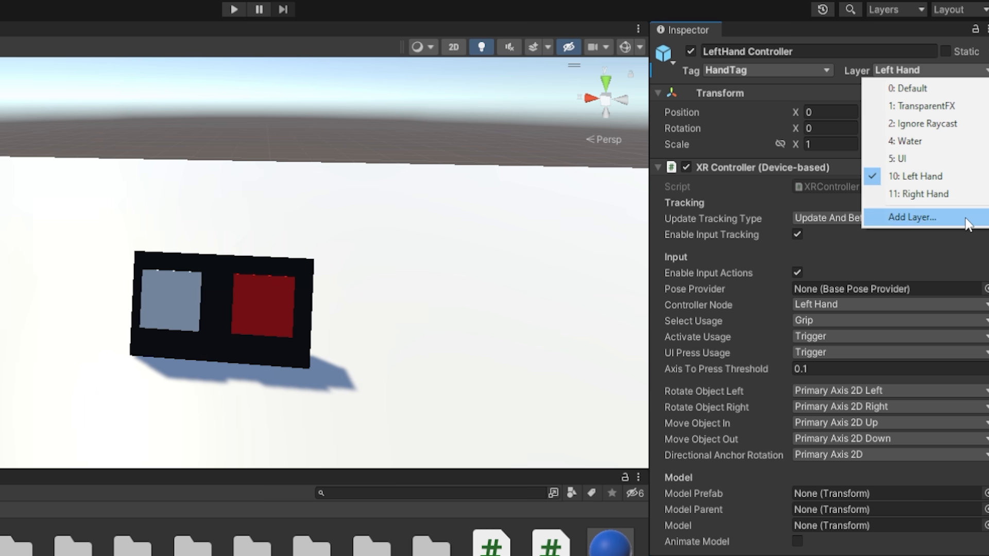
left_click(913, 217)
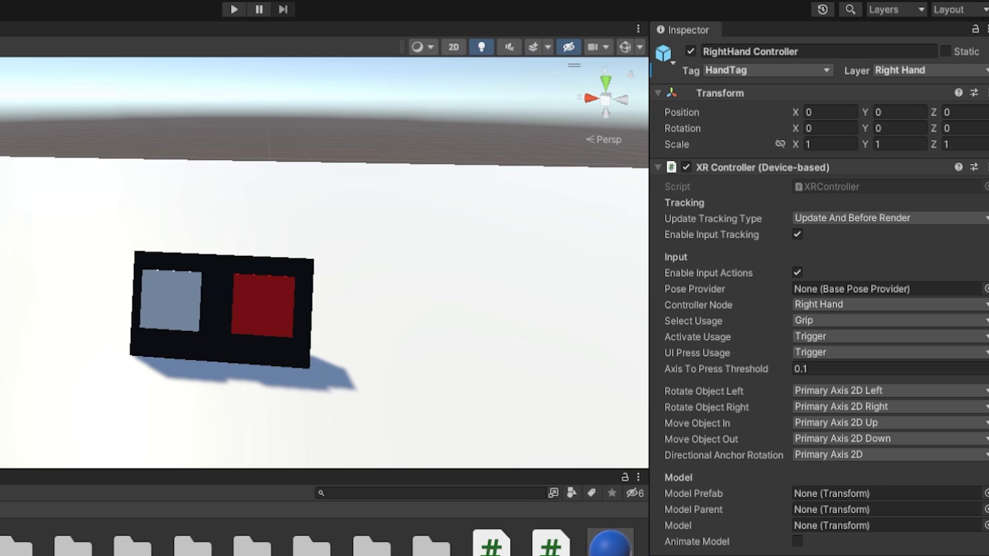
left_click(929, 71)
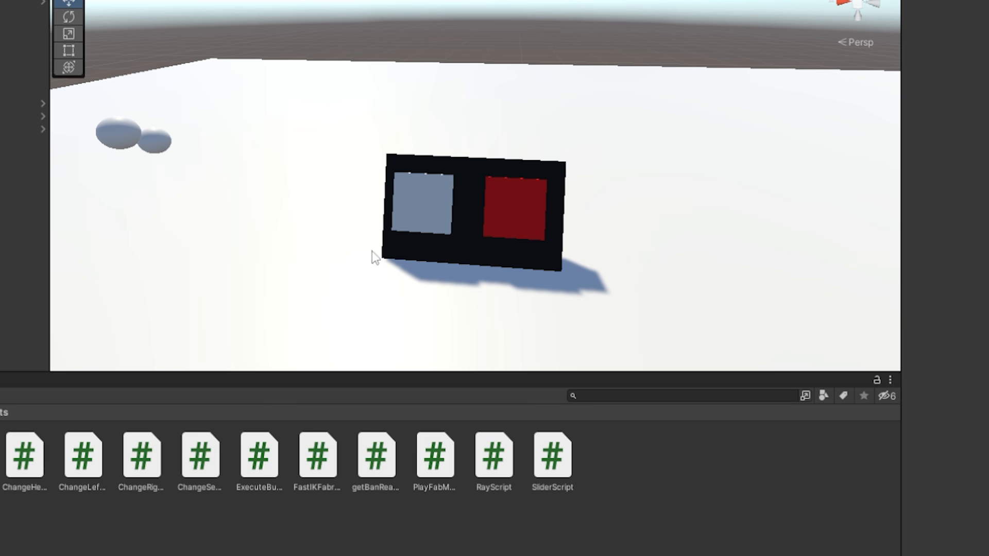
left_click(422, 204)
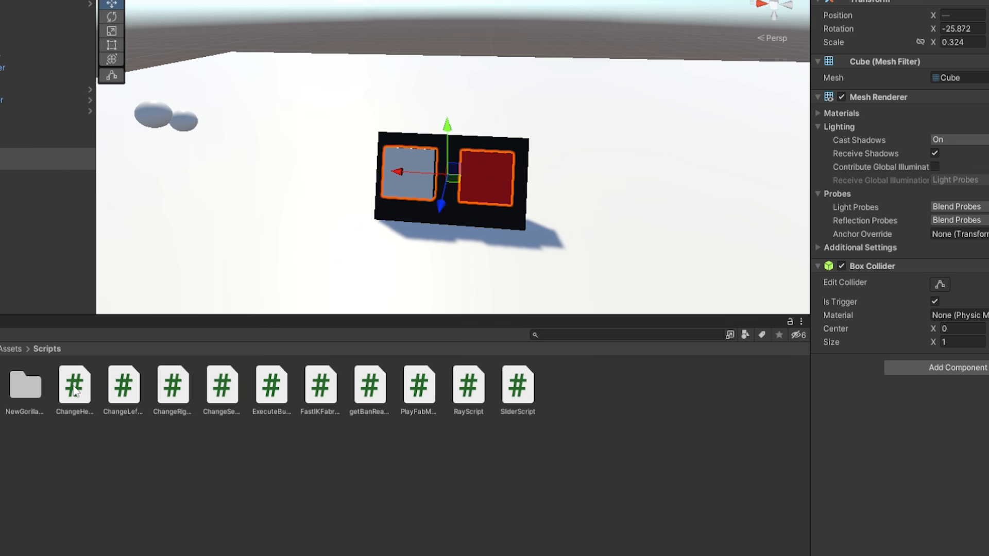
left_click(76, 388)
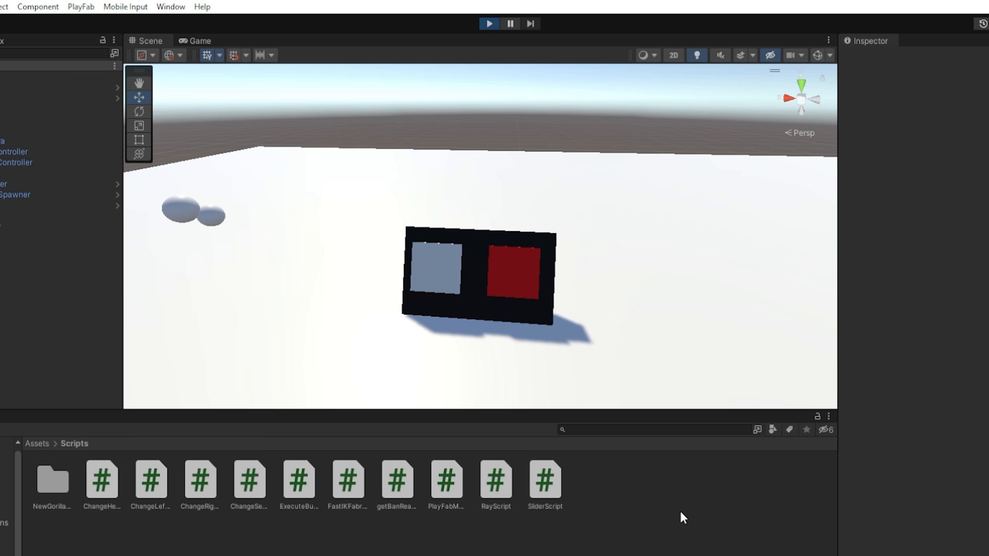
In Play mode, drag the LeftHand Controller into the grey button
left_click(196, 41)
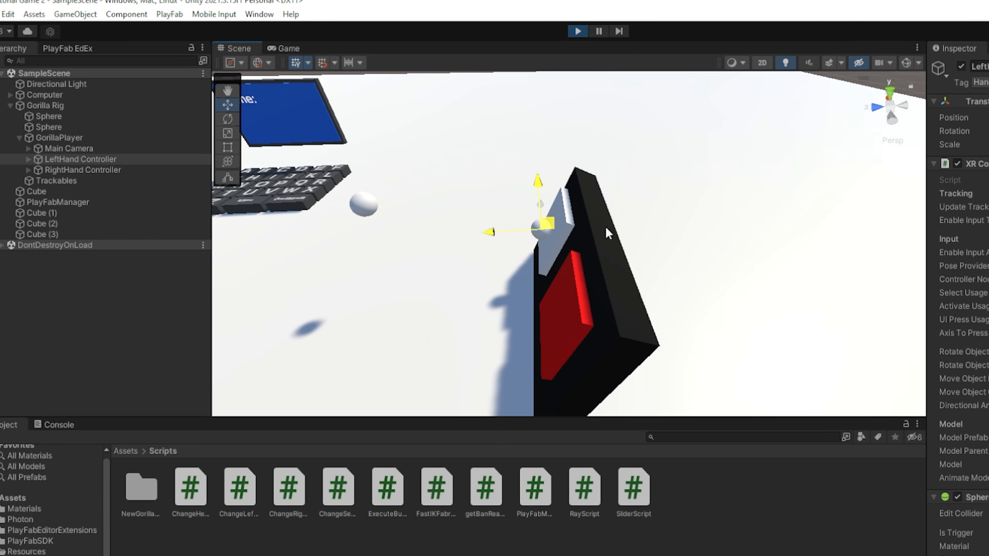
left_click_drag(542, 221, 429, 208)
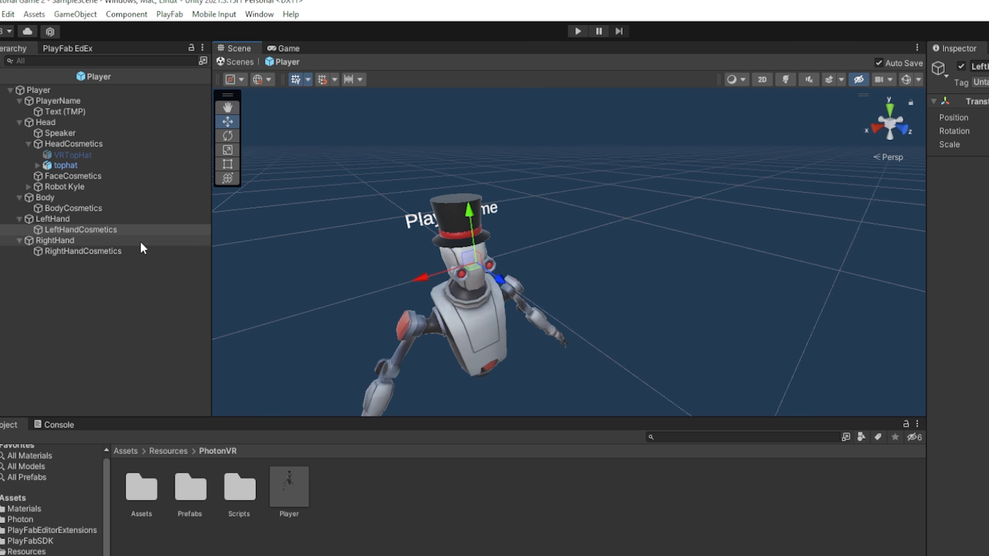
Select LeftHandCosmetics in the Player prefab's Hierarchy
left_click(74, 230)
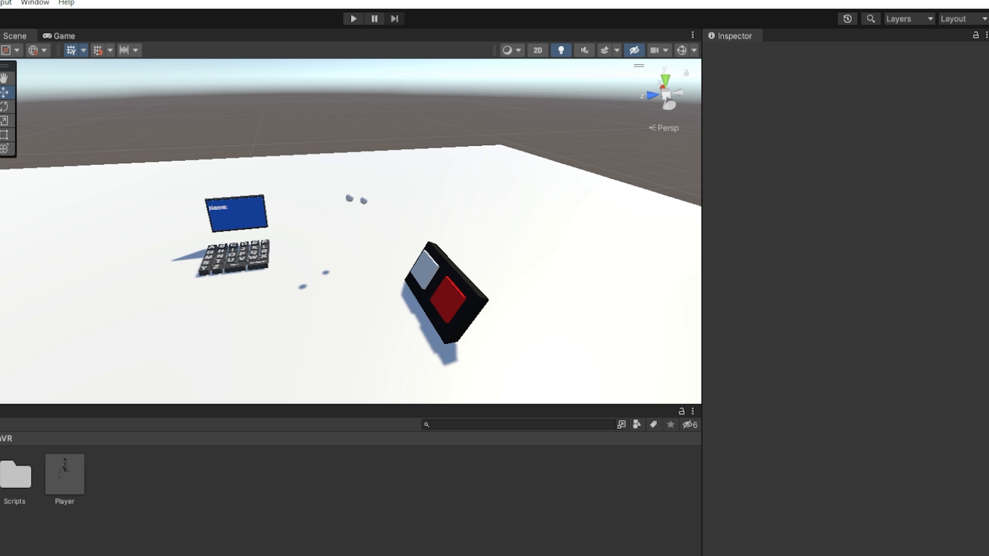
Save the SampleScene from the File menu after exiting Play mode
left_click(8, 9)
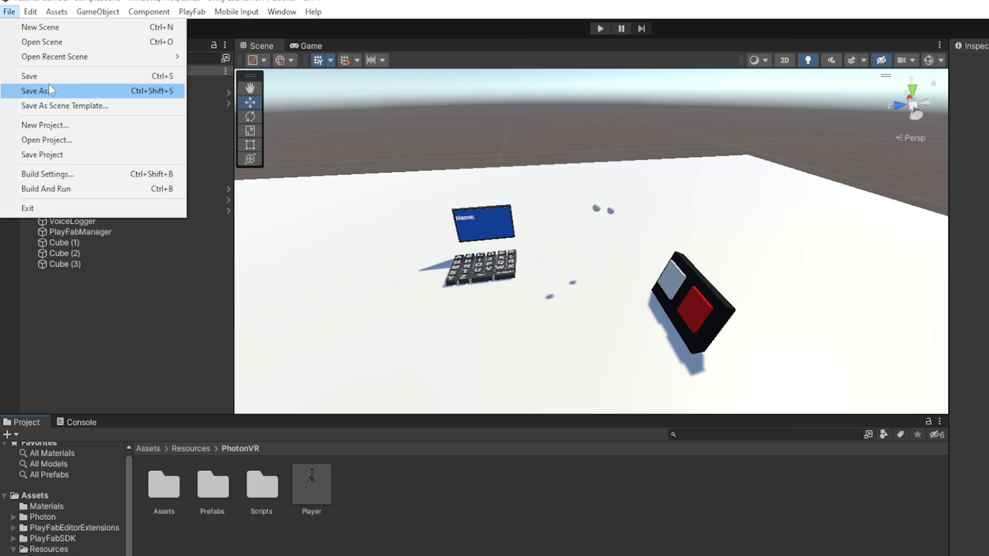
left_click(37, 91)
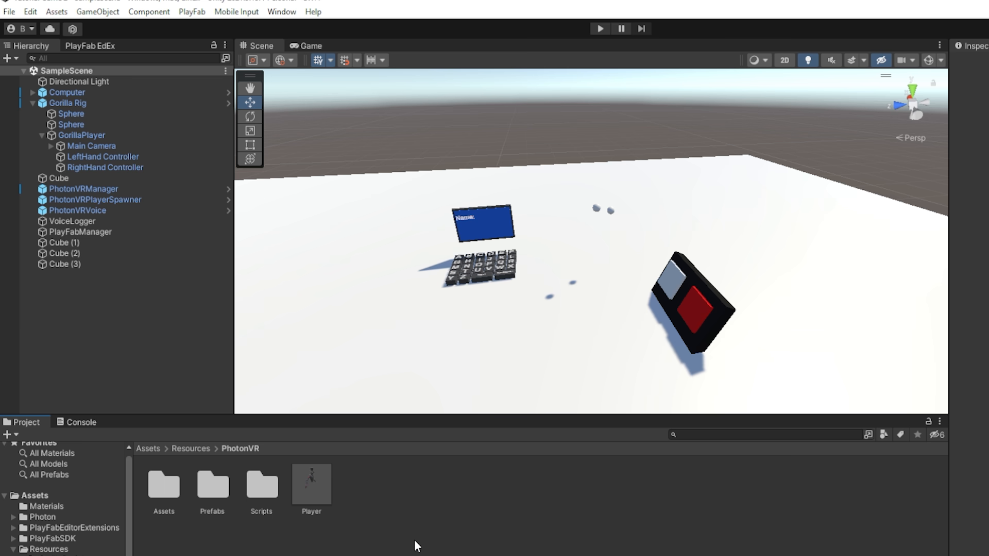
mouse_move(471, 533)
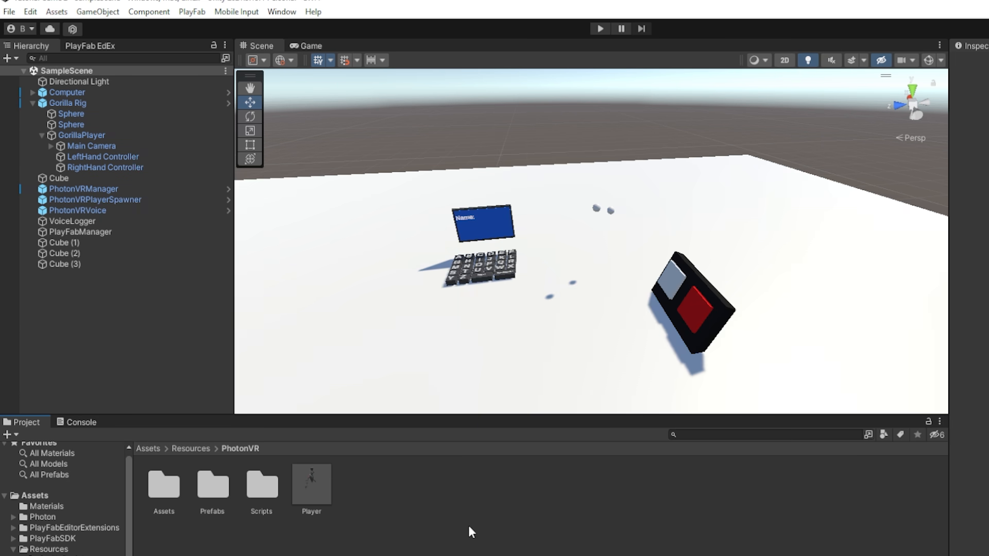